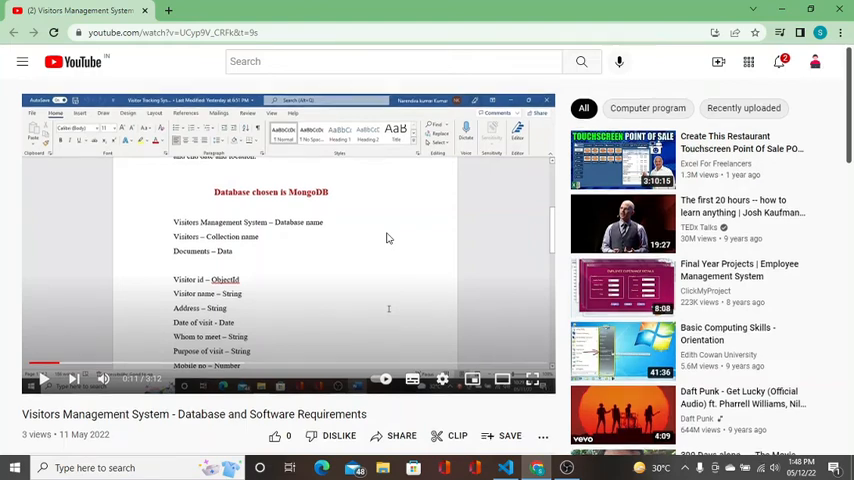
Open the Visitor Tracking System document from the video's shared VMS Drive folder
scroll(down, 3)
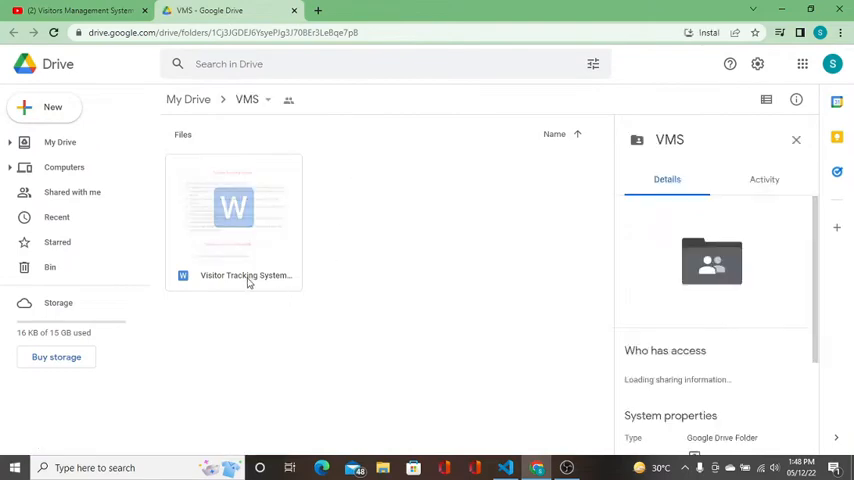
double_click(233, 207)
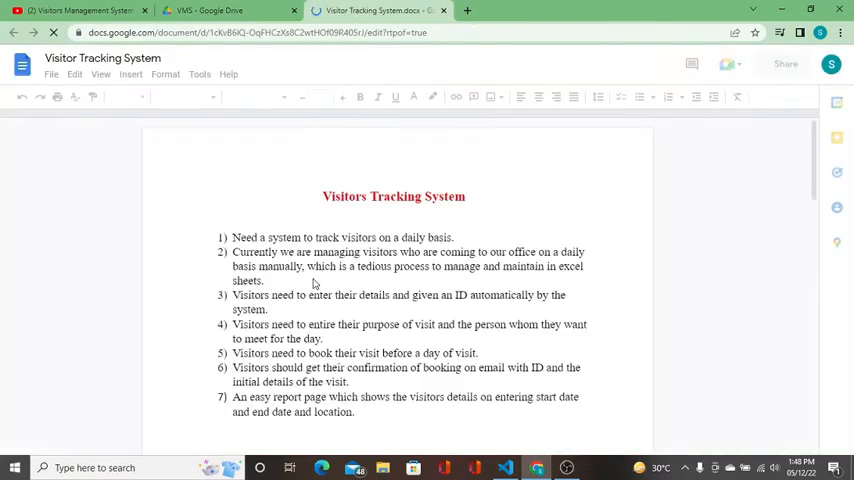
Dismiss the Office editing popup and follow the mongodb.com/cloud/atlas/register link
click(80, 10)
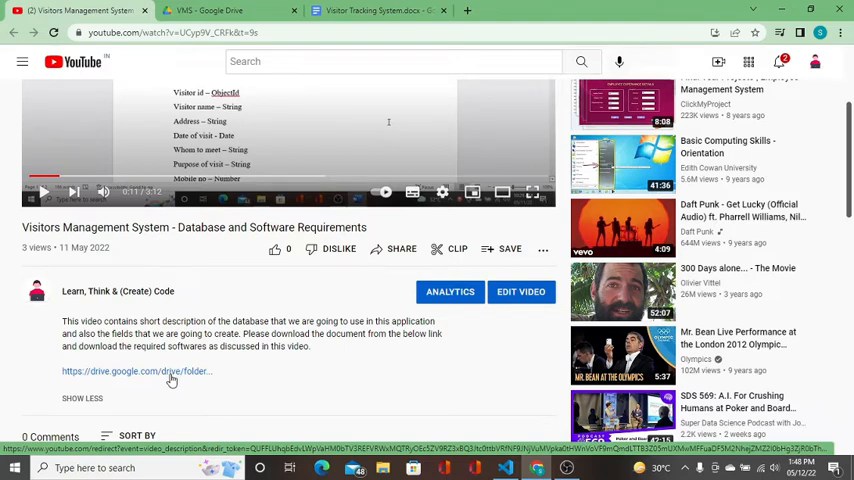
click(378, 10)
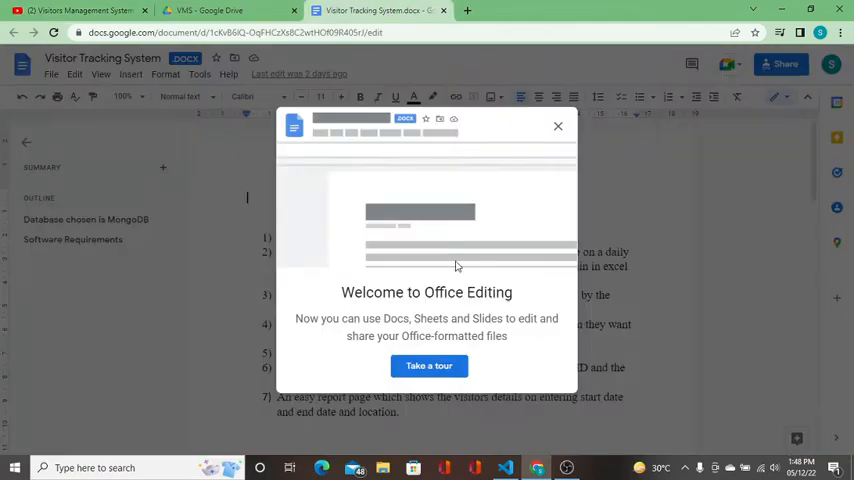
click(558, 126)
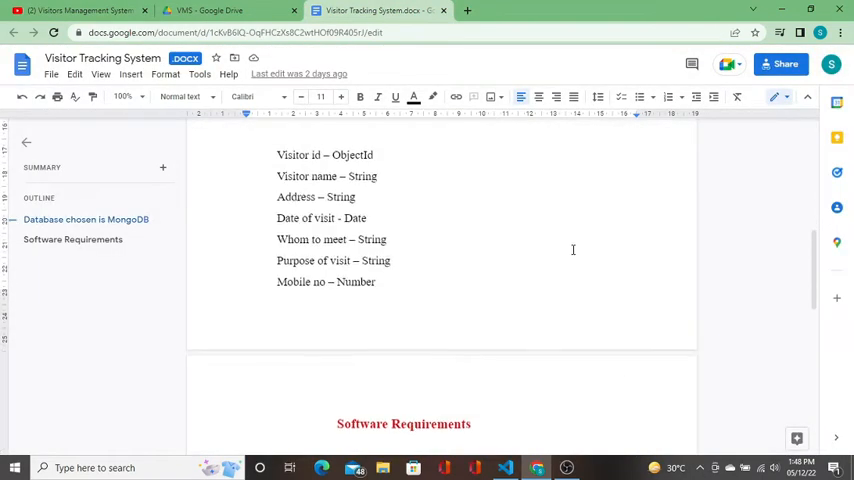
scroll(down, 3)
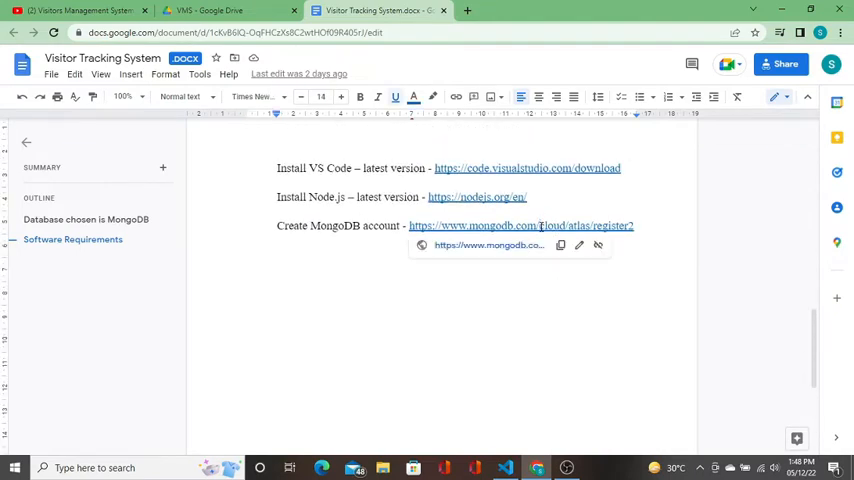
click(521, 225)
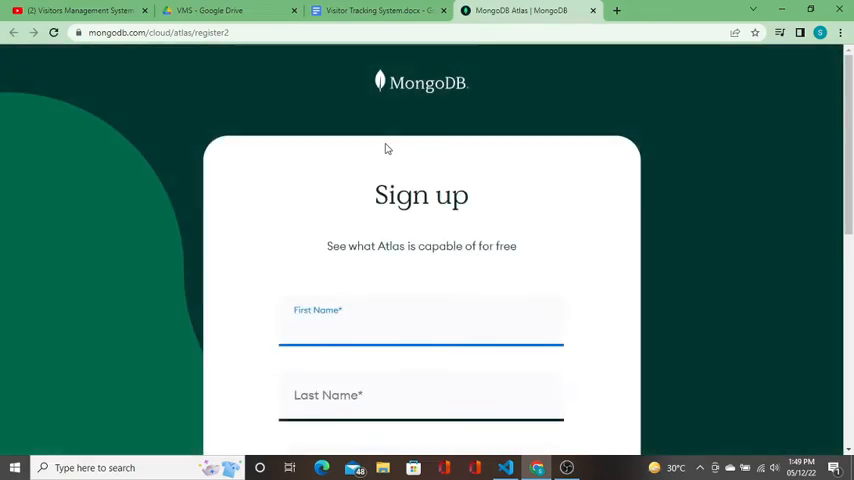
Sign up for Atlas with Google, choosing the Google account to continue with
scroll(down, 3)
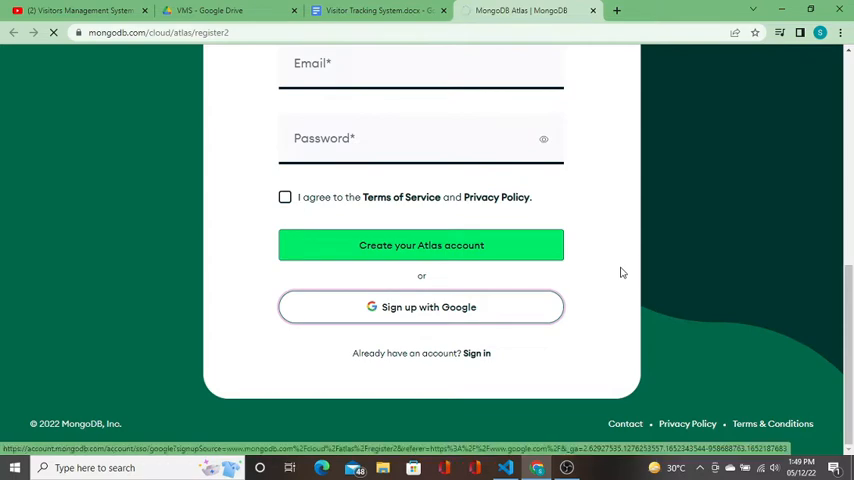
click(421, 307)
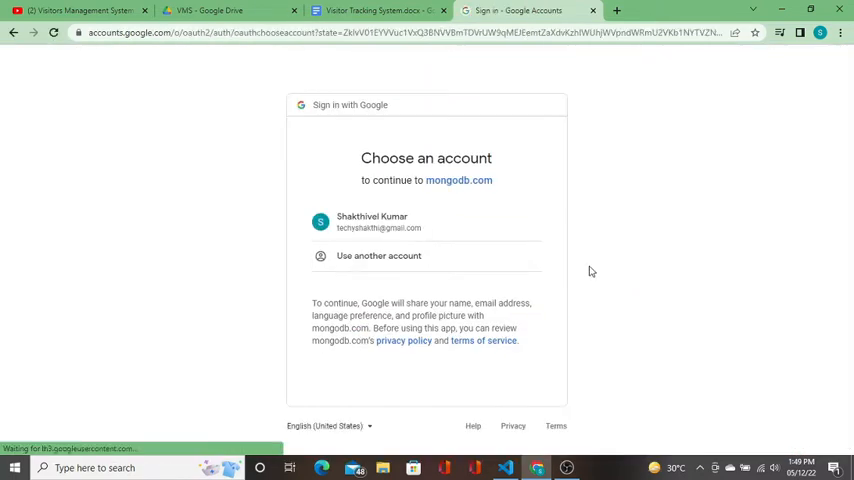
click(371, 221)
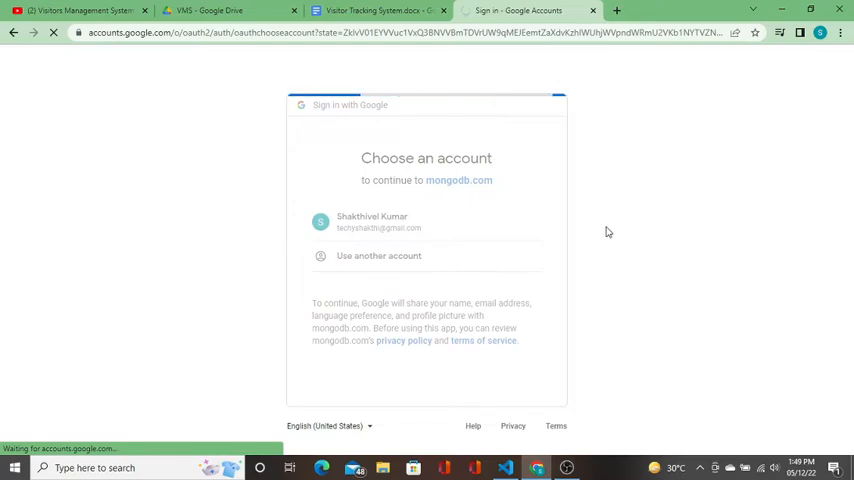
click(371, 221)
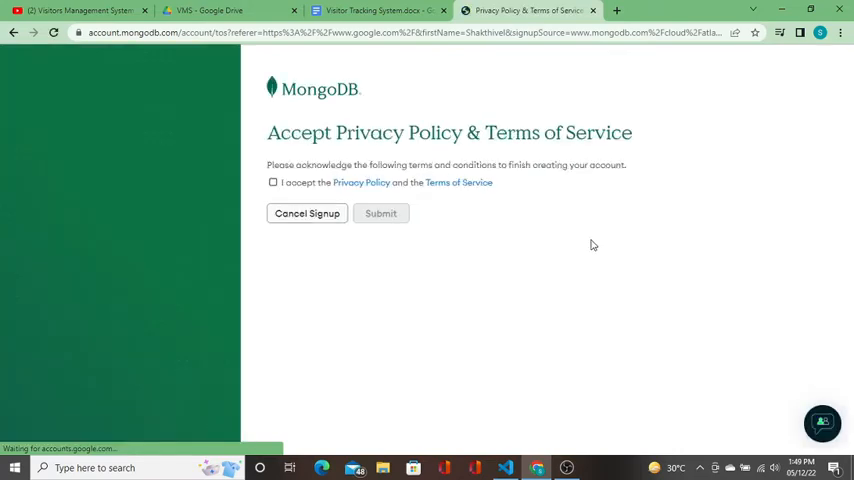
Accept the Privacy Policy and Terms of Service and submit the signup
click(273, 182)
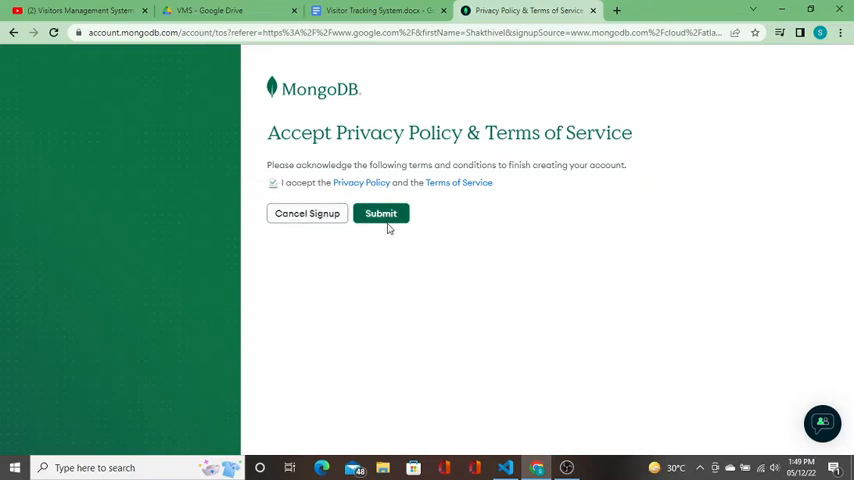
click(381, 213)
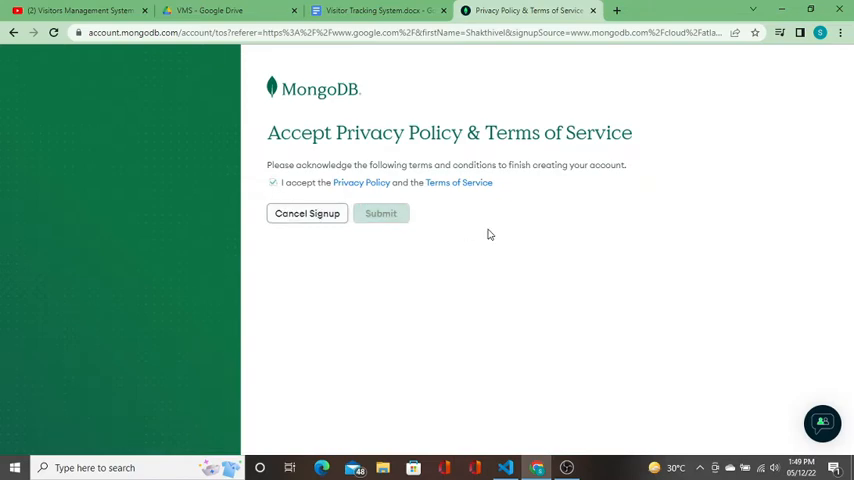
click(380, 213)
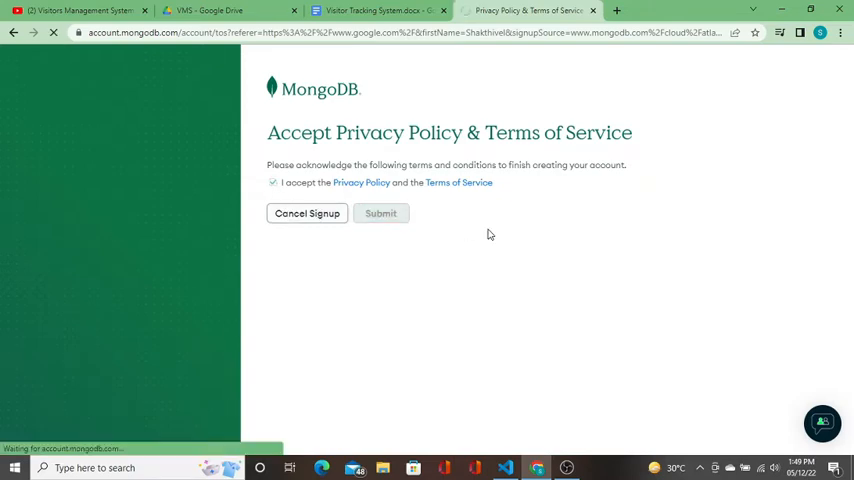
click(381, 213)
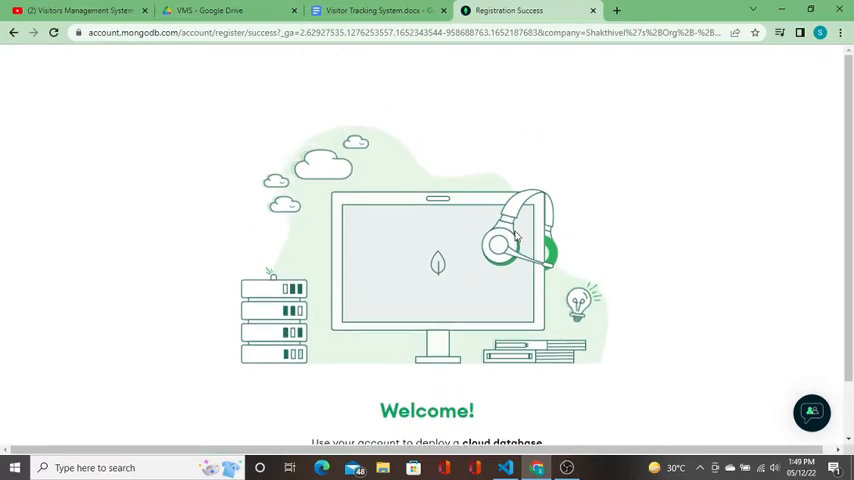
scroll(down, 3)
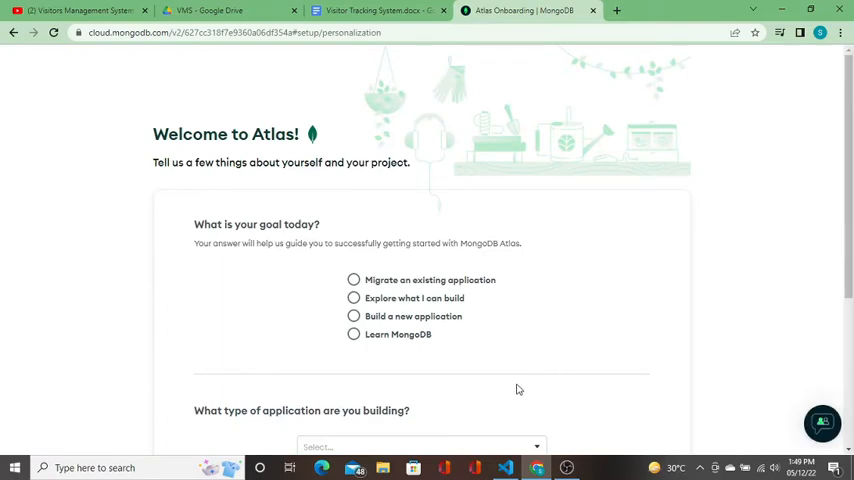
Answer 'Build a new application', Content Management and JavaScript, then finish the questionnaire
scroll(down, 3)
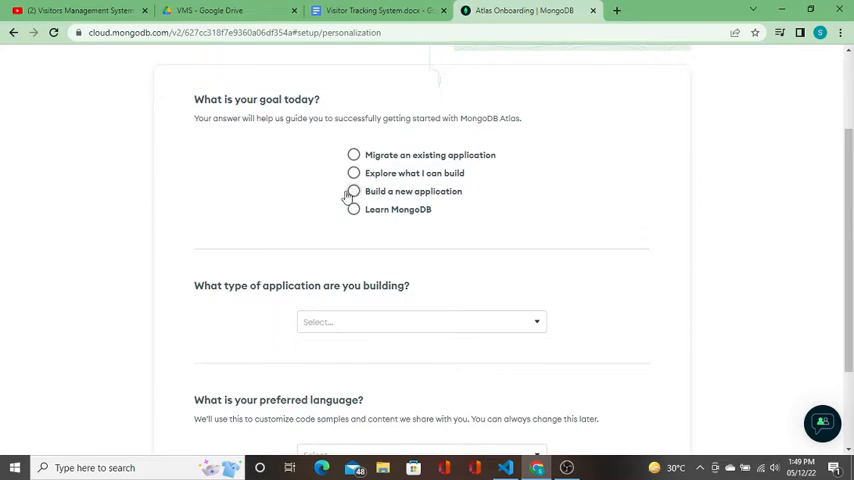
click(353, 191)
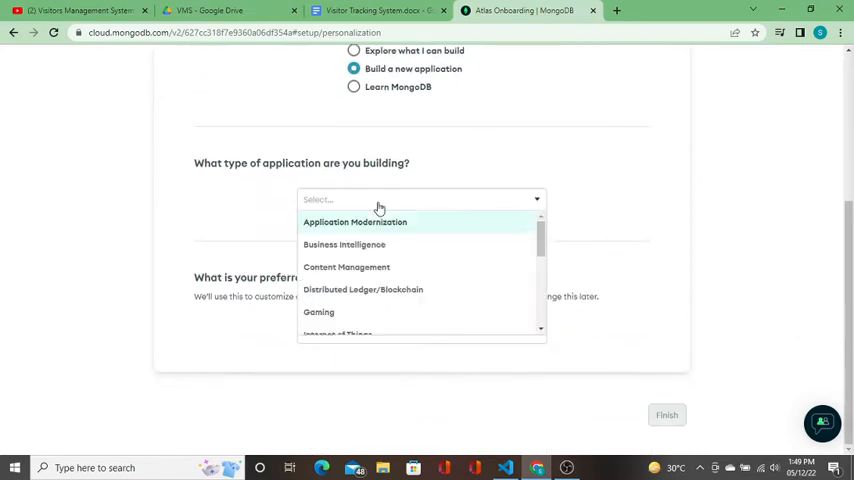
mouse_move(390, 245)
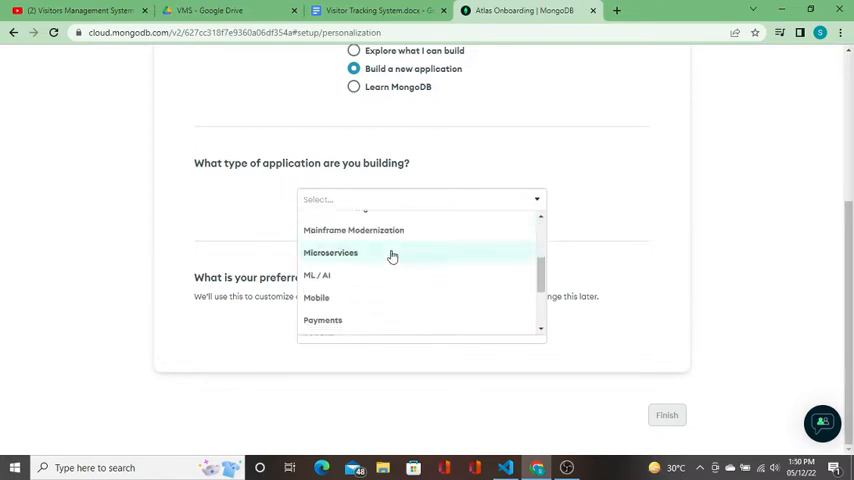
scroll(down, 3)
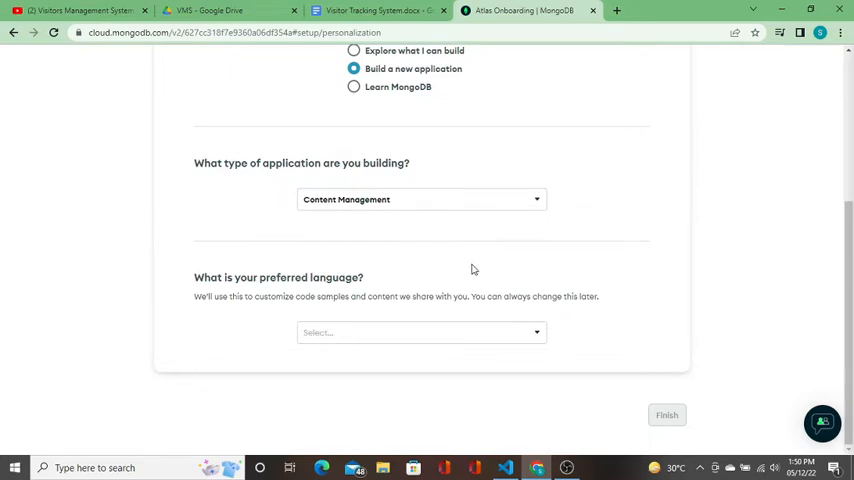
click(420, 332)
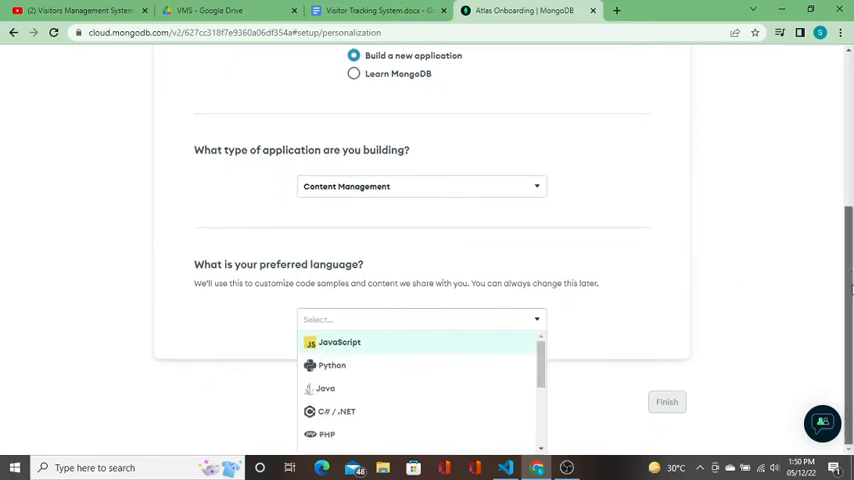
scroll(down, 3)
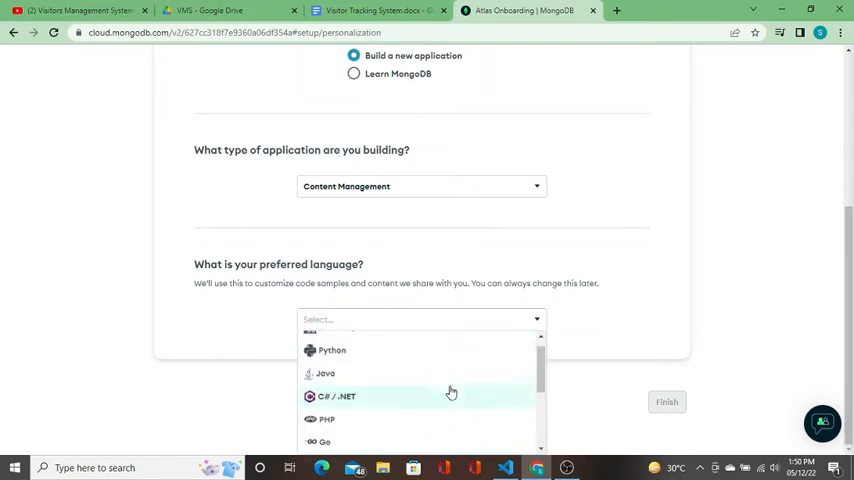
scroll(down, 3)
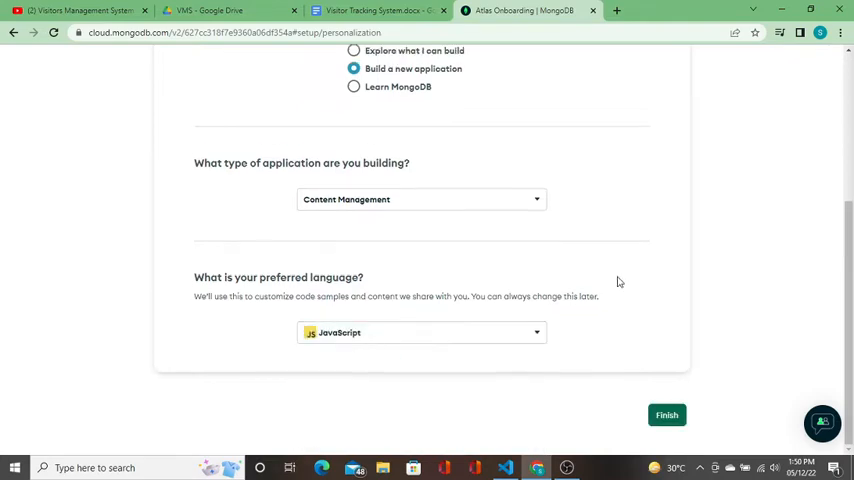
click(666, 415)
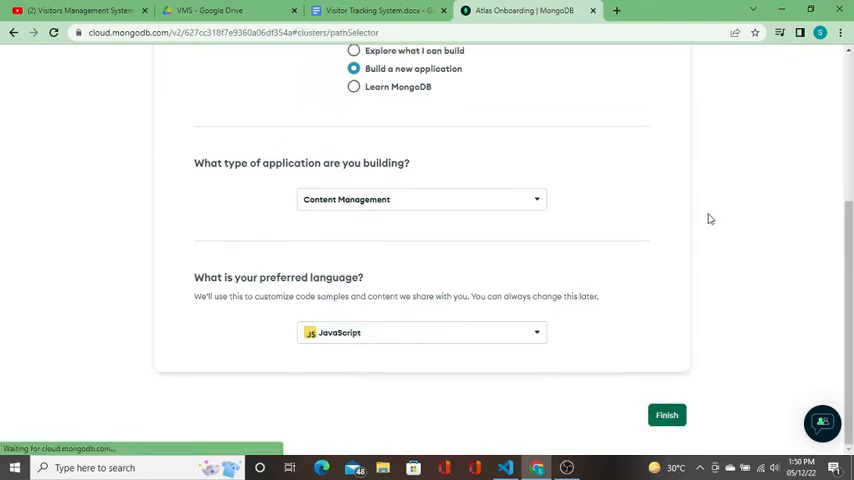
Choose Create under the FREE Shared cluster option
click(666, 415)
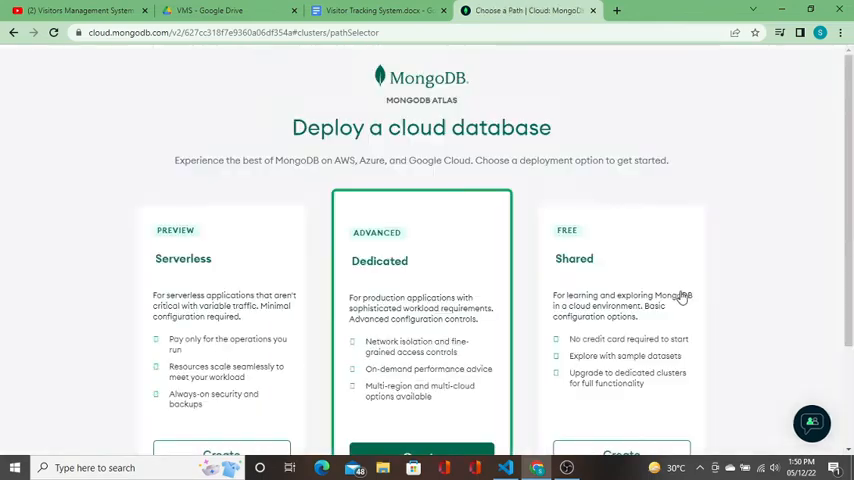
scroll(down, 3)
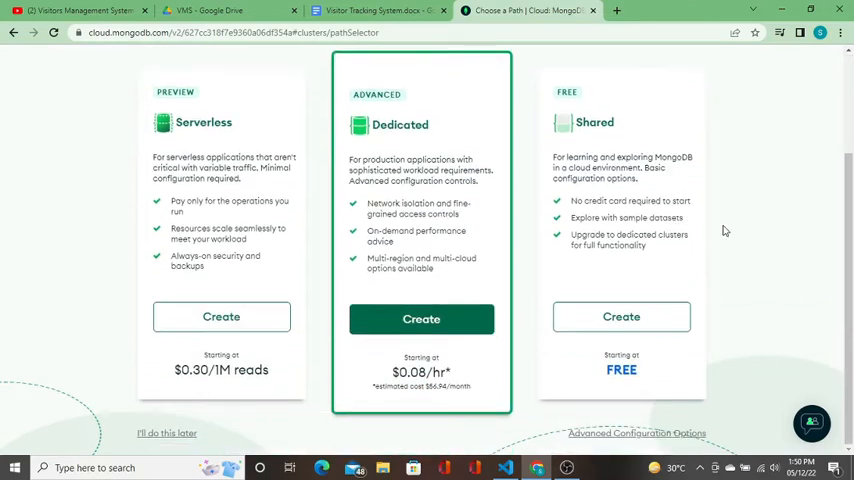
scroll(up, 3)
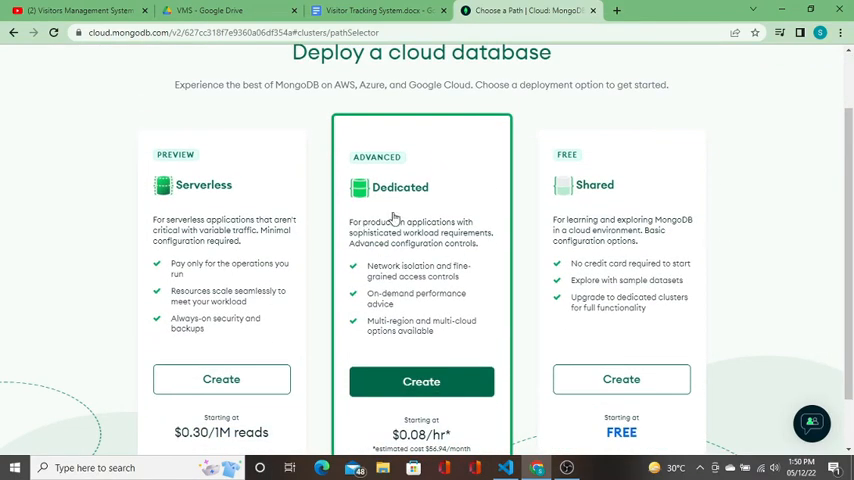
scroll(down, 3)
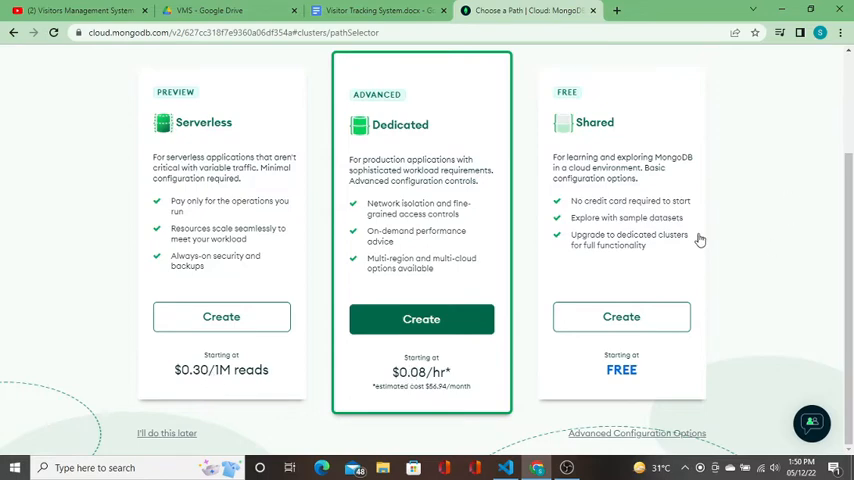
click(621, 316)
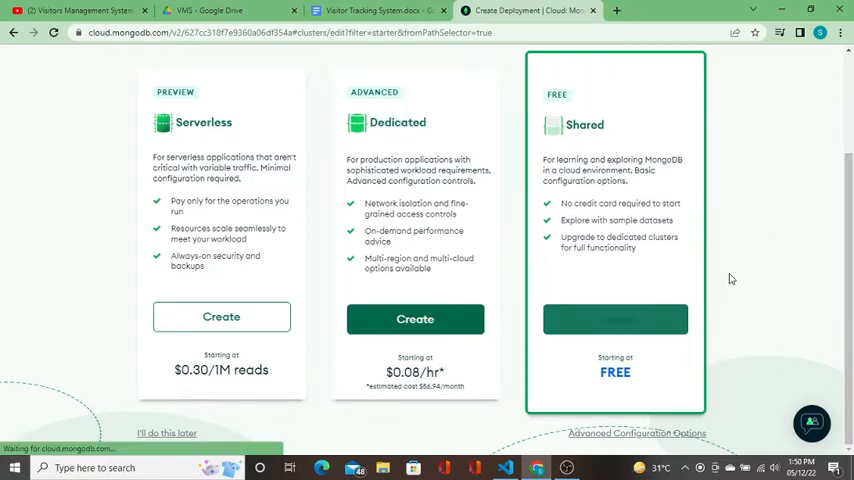
Create the free cluster with AWS in the Mumbai (ap-south-1) region
click(615, 319)
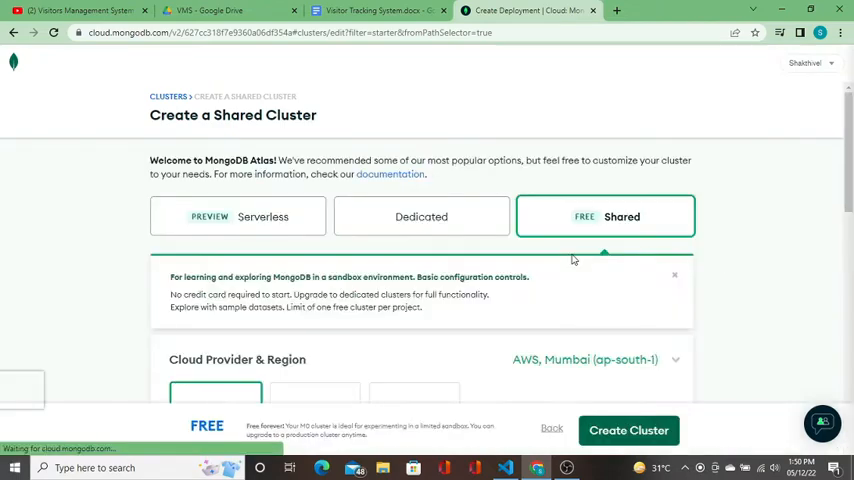
scroll(down, 3)
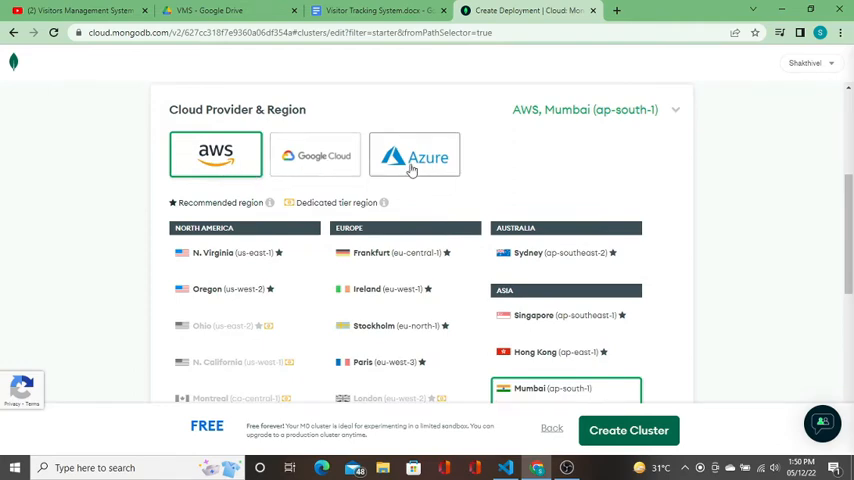
scroll(down, 3)
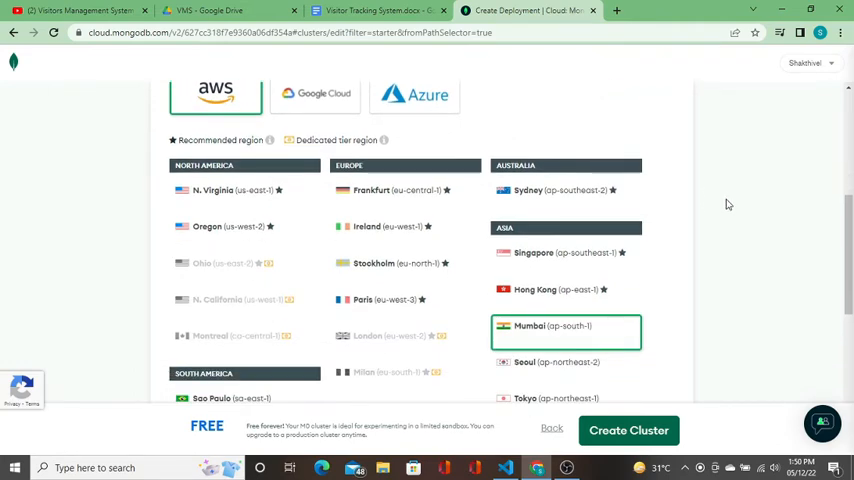
scroll(down, 3)
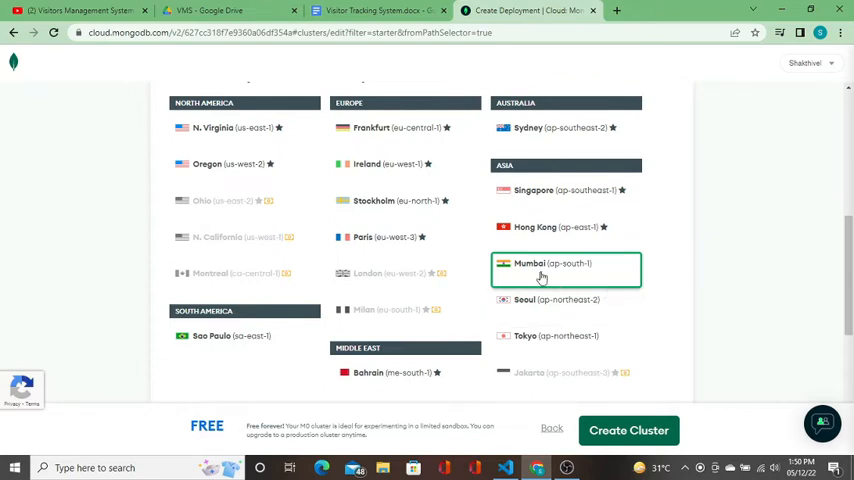
mouse_move(749, 260)
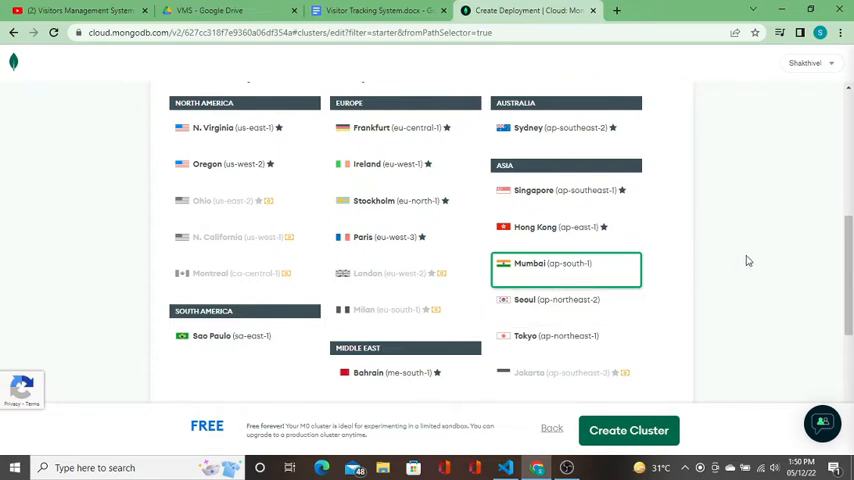
scroll(down, 3)
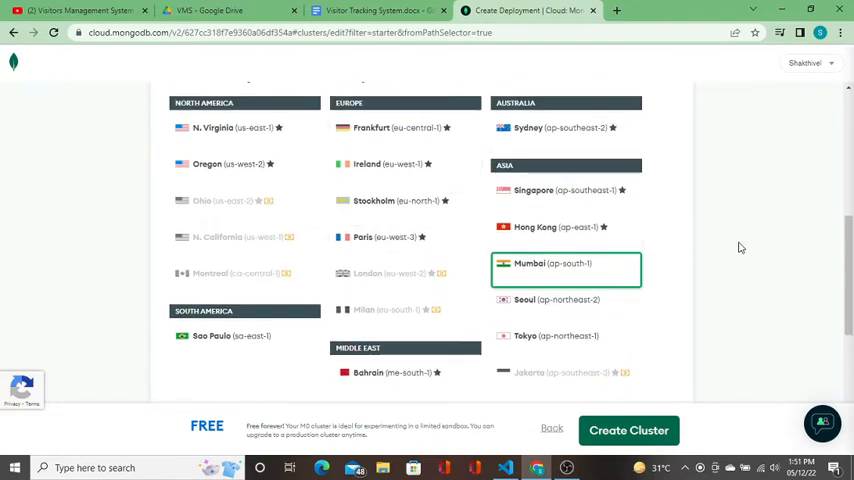
scroll(down, 3)
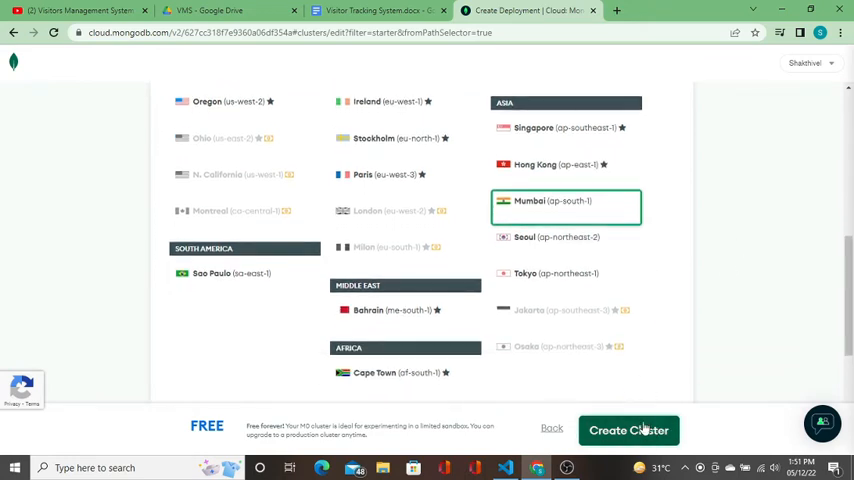
click(628, 430)
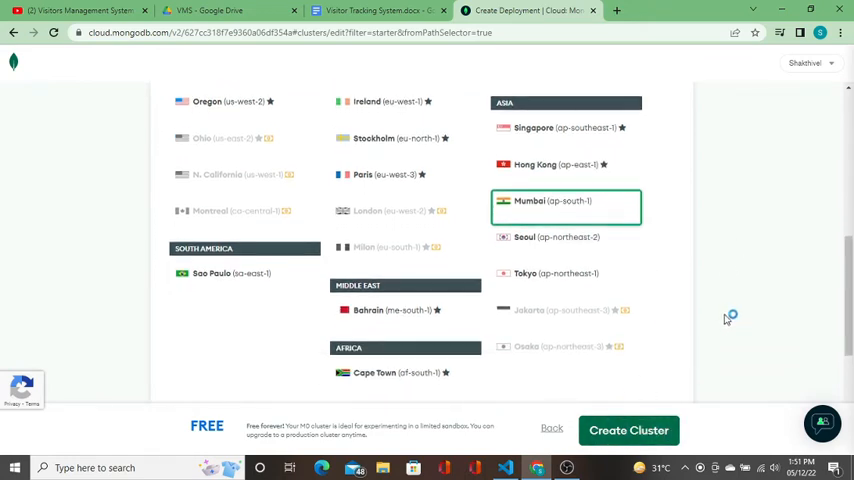
Create database user Shakthivel with a password in the Security Quickstart
click(628, 430)
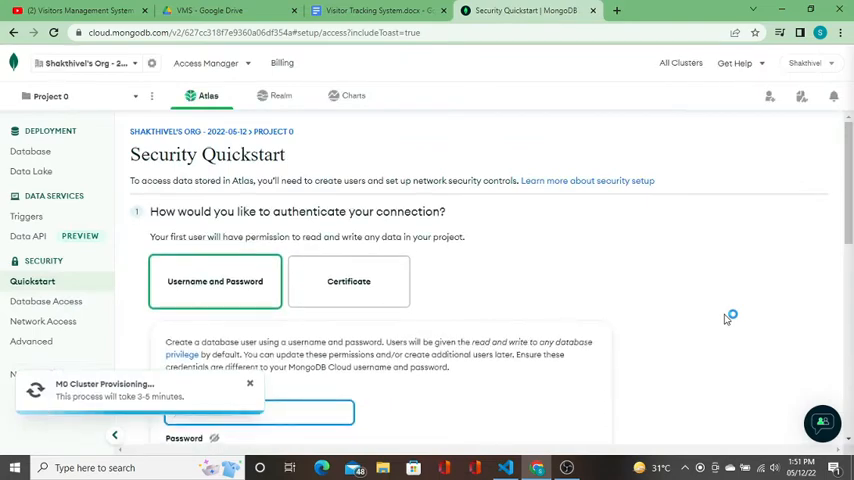
scroll(down, 3)
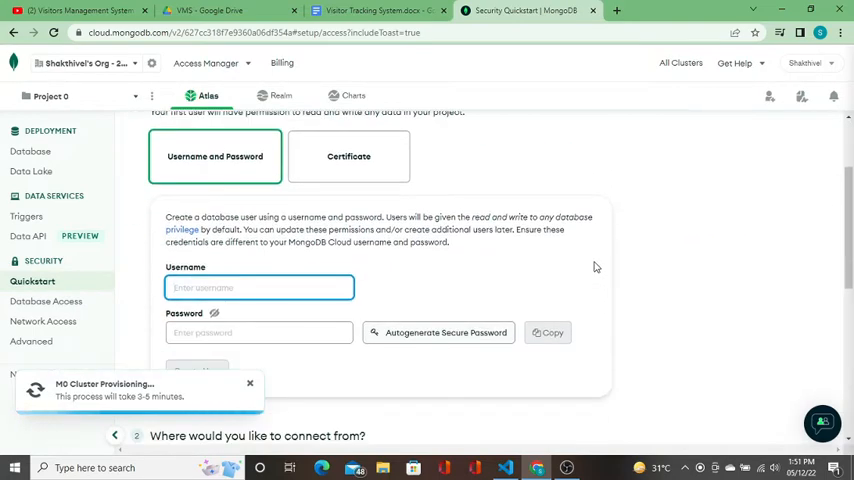
scroll(down, 3)
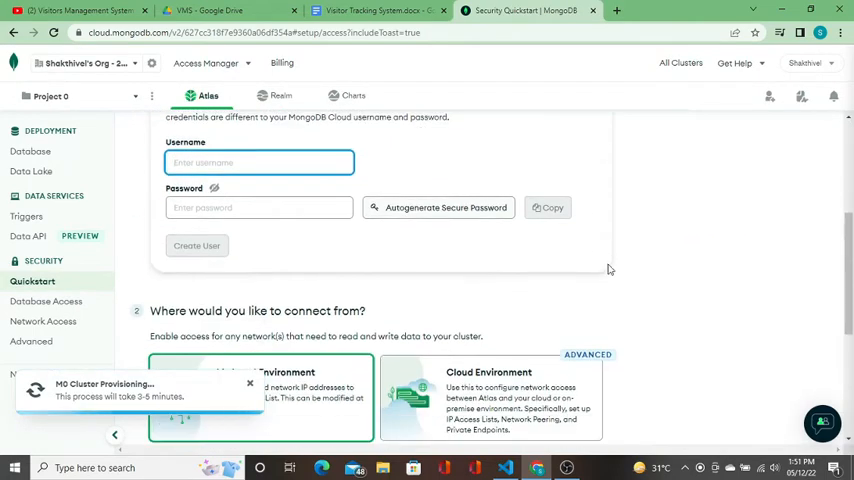
scroll(down, 3)
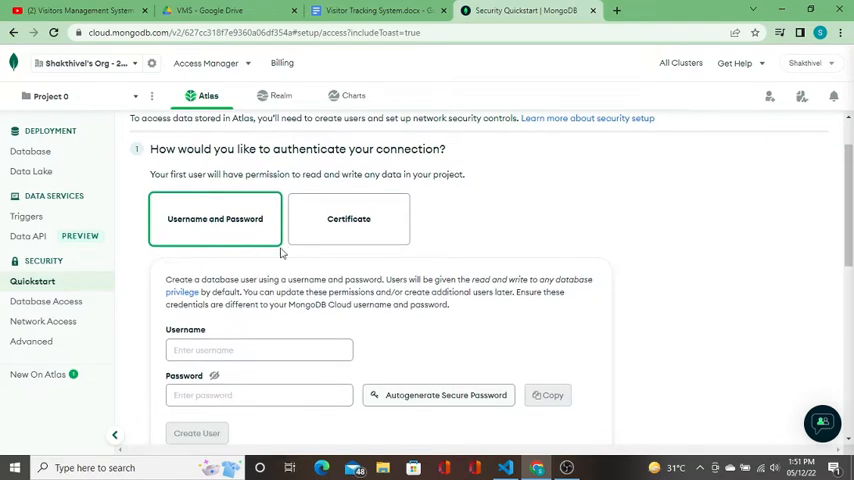
scroll(down, 3)
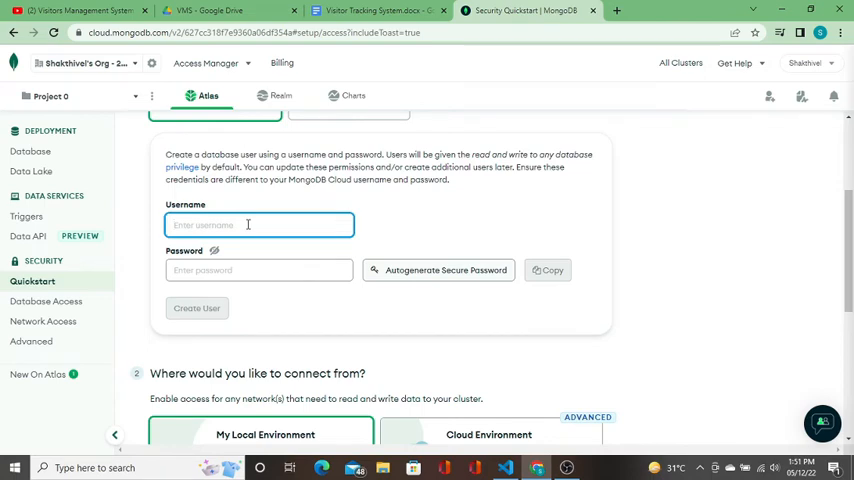
text(Shakthivel)
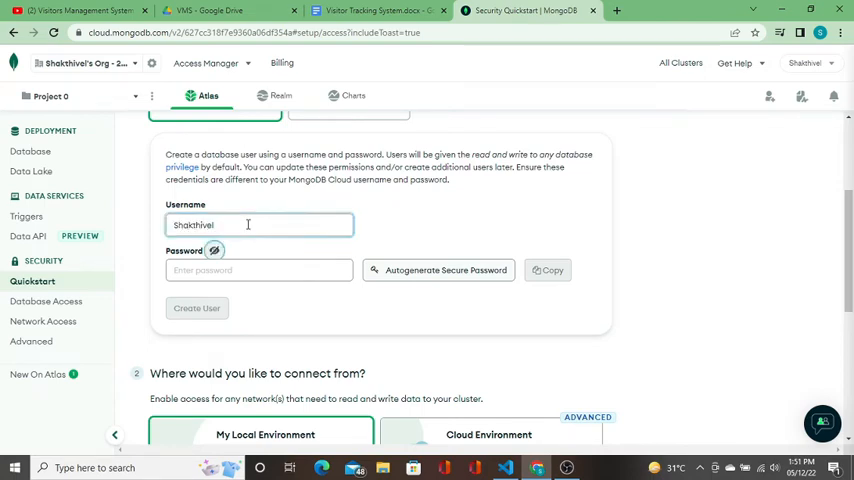
click(258, 270)
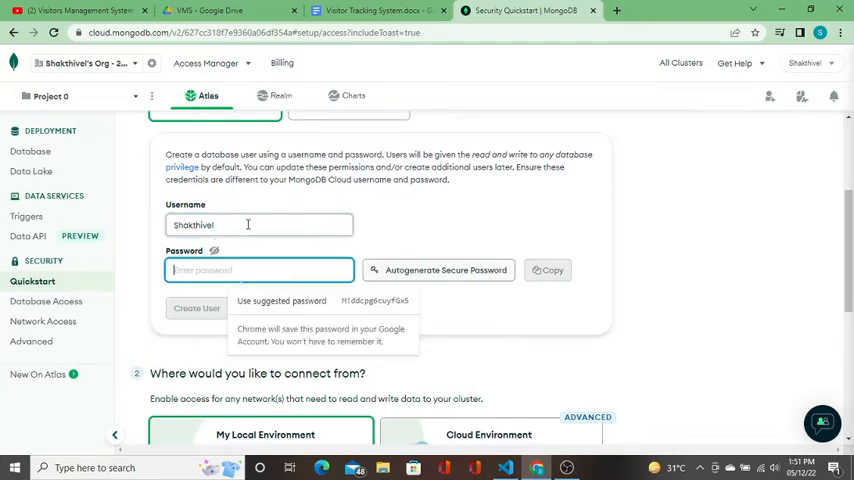
text(•••)
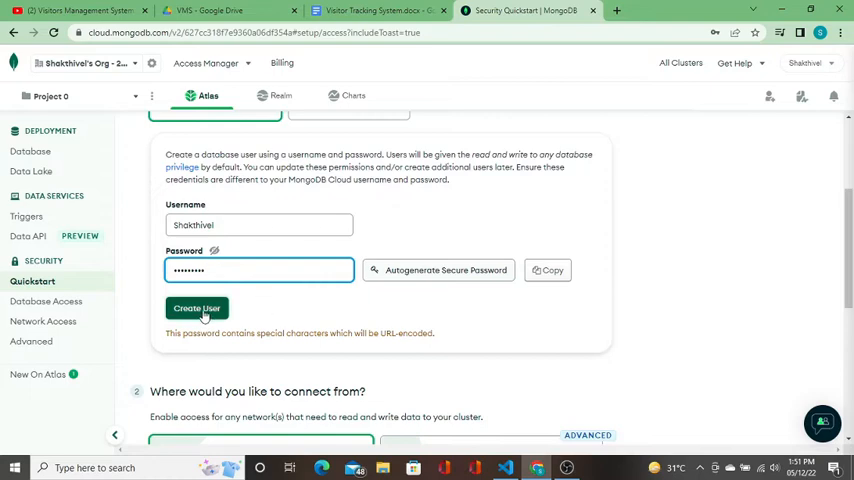
click(197, 308)
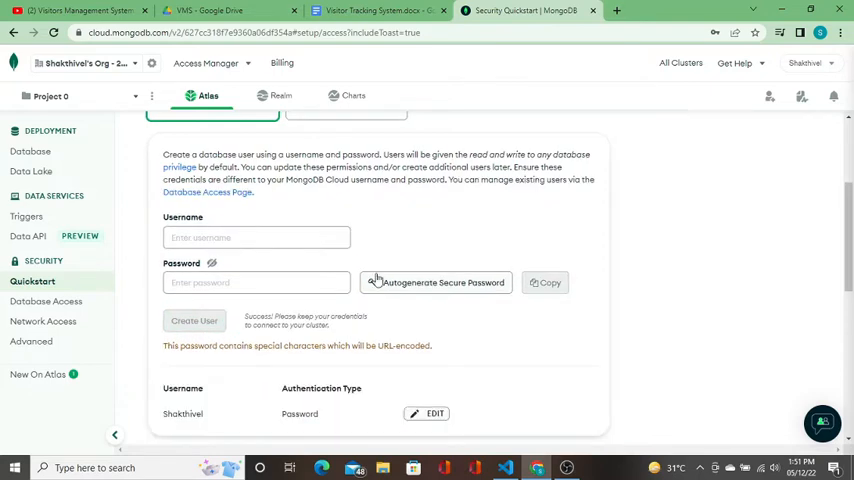
mouse_move(380, 247)
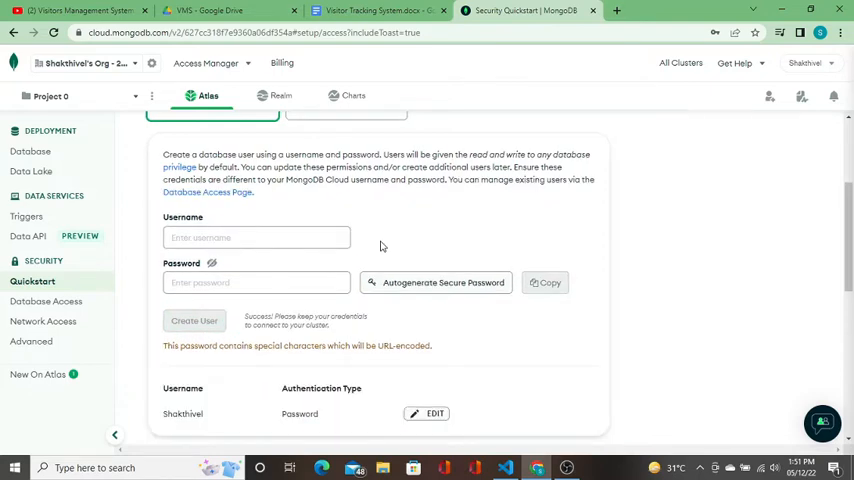
mouse_move(398, 246)
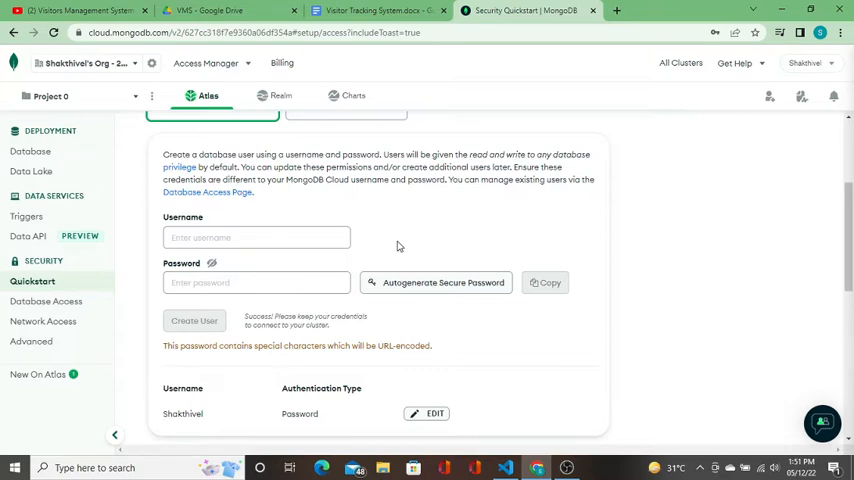
Choose connecting from a Cloud Environment in the Security Quickstart
scroll(down, 3)
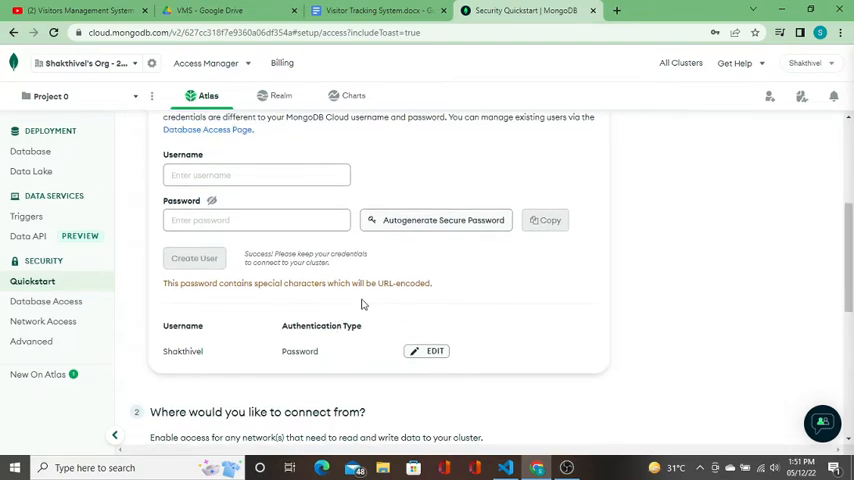
scroll(down, 3)
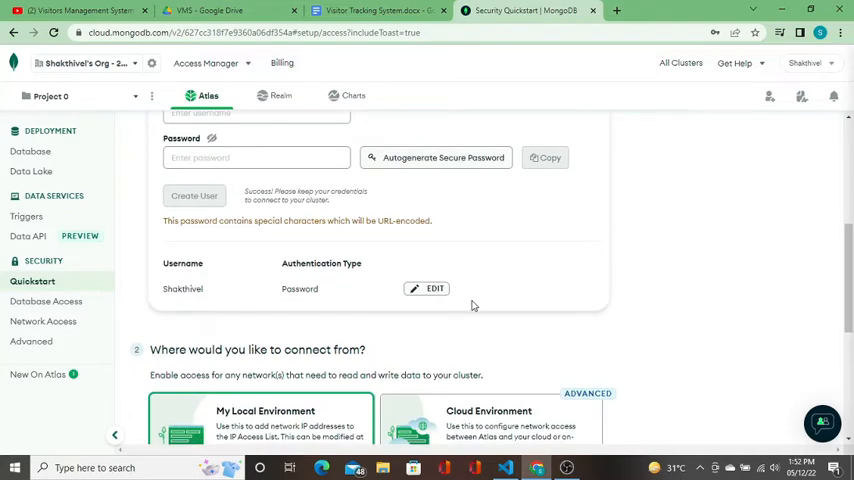
scroll(down, 3)
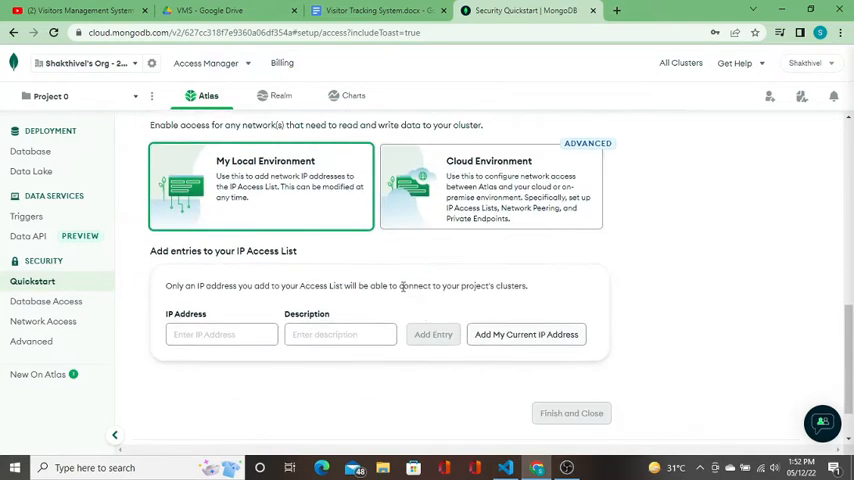
scroll(up, 3)
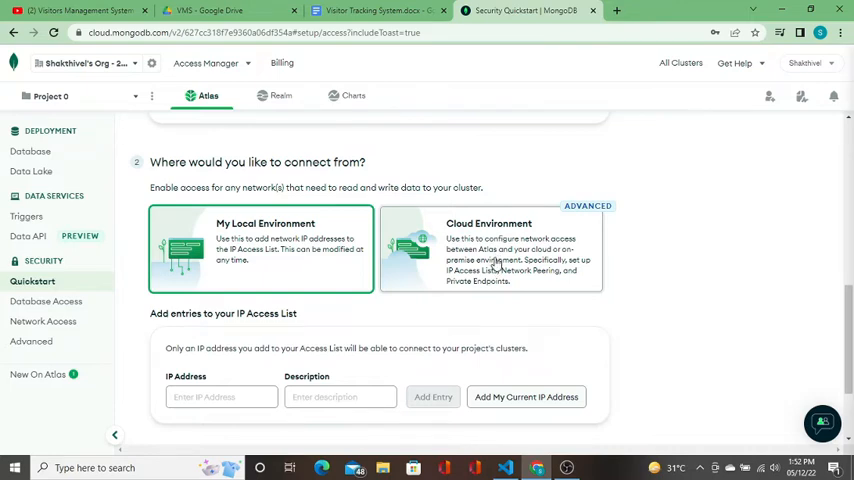
click(491, 250)
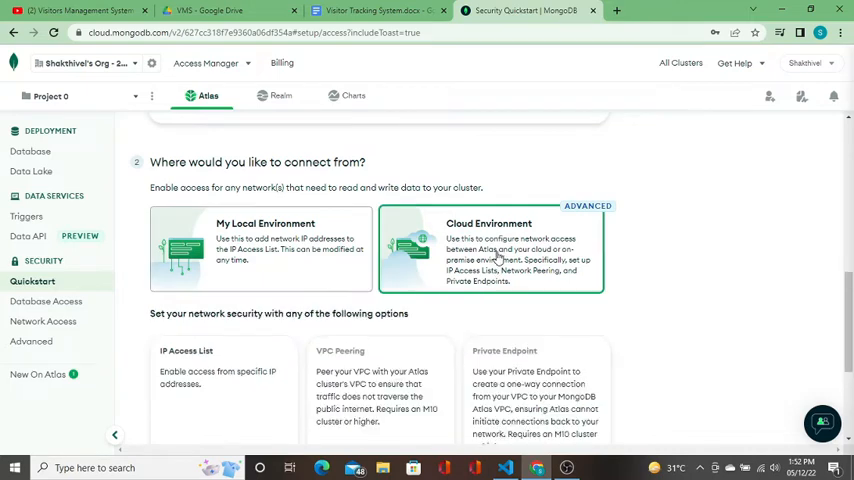
Add the current IP address to the access list and scroll to Finish and Close
scroll(down, 3)
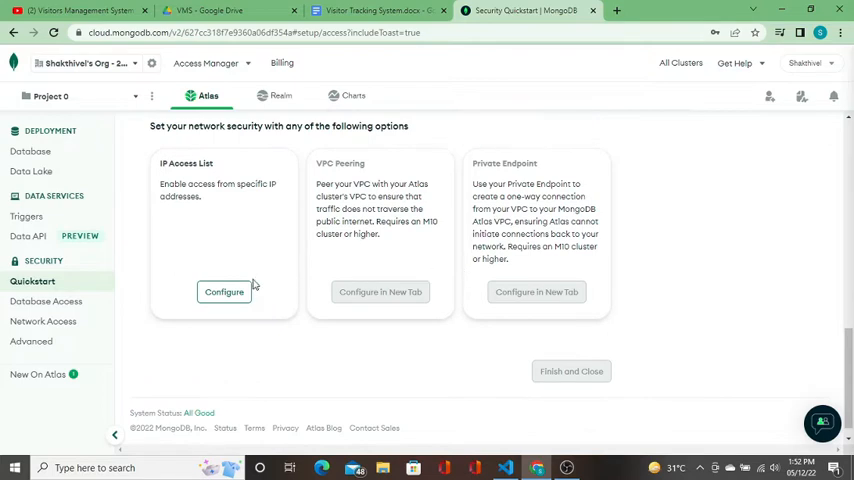
click(224, 291)
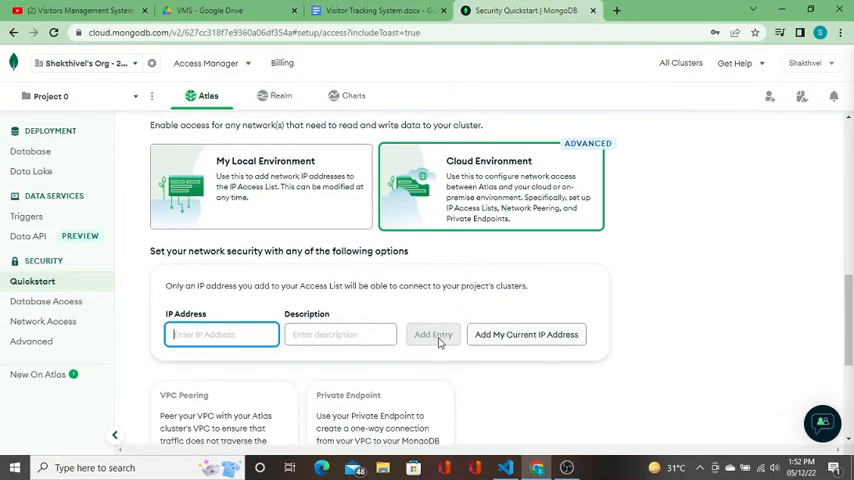
click(526, 334)
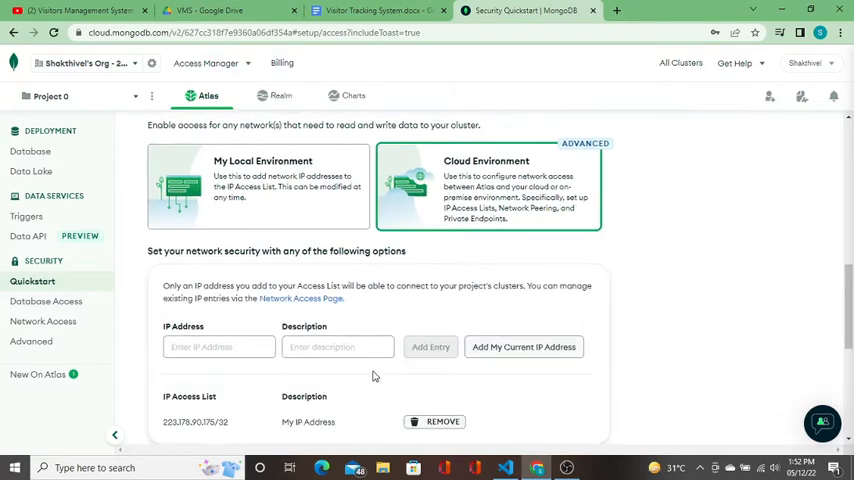
scroll(down, 3)
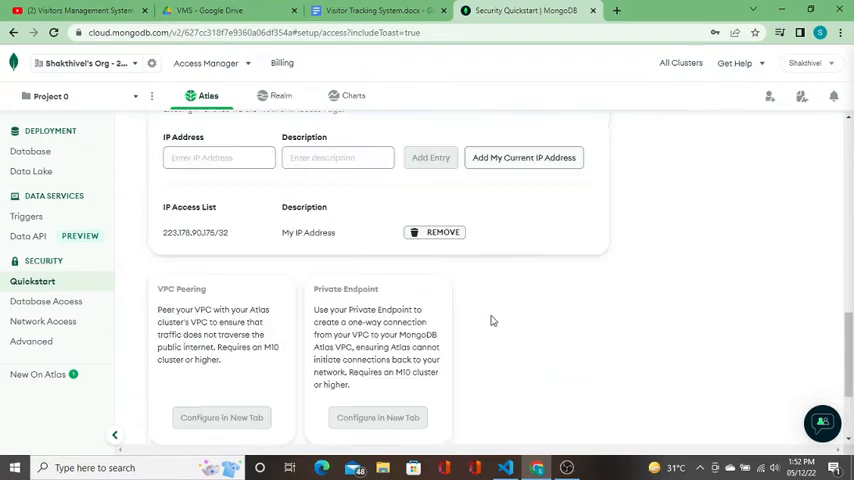
scroll(down, 3)
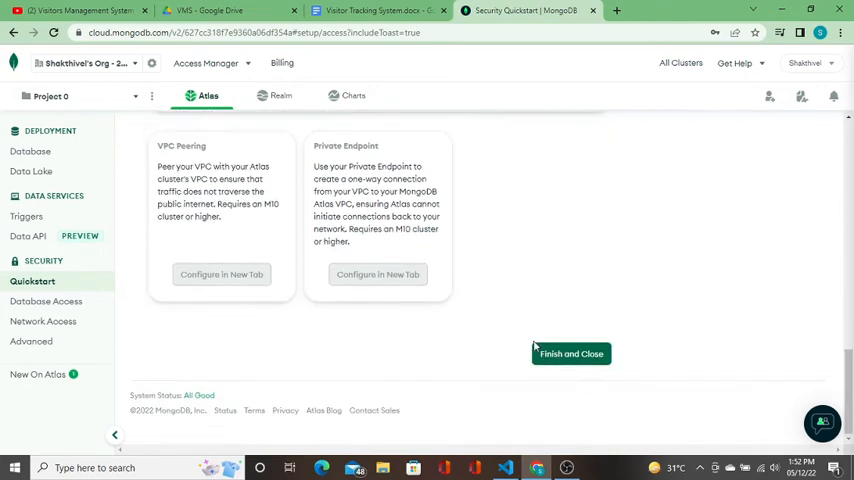
Finish the Security Quickstart and go to Databases from the congratulations dialog
click(571, 353)
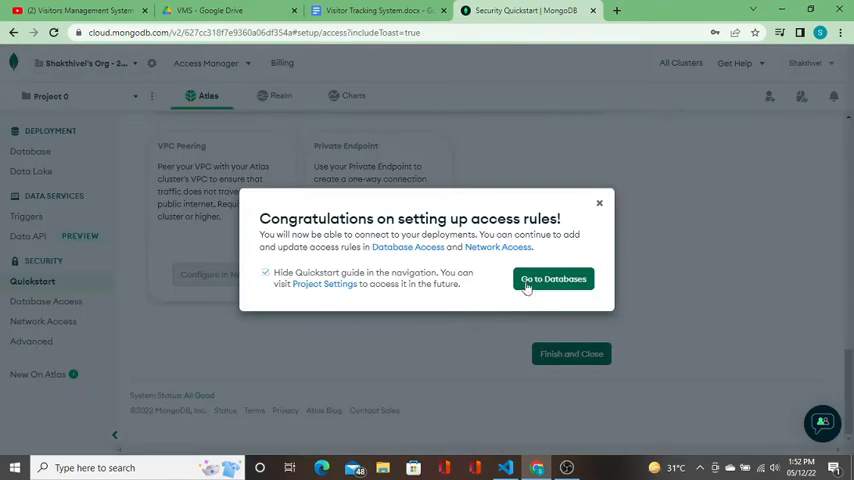
click(553, 279)
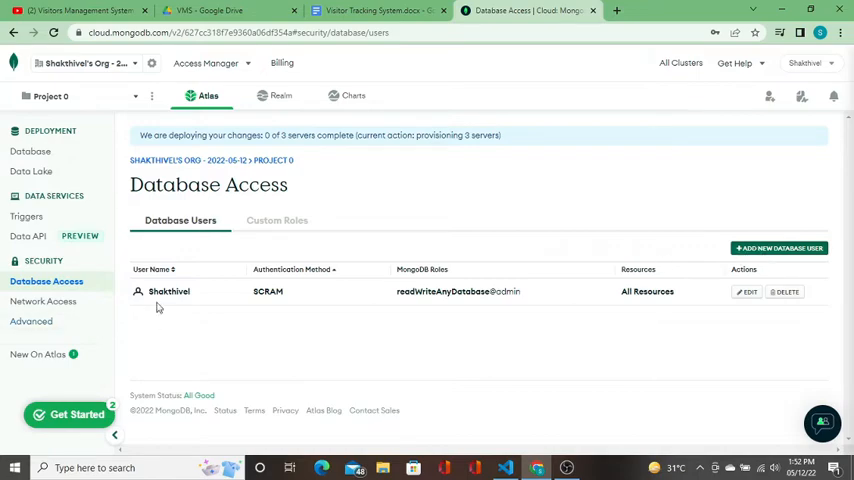
click(779, 248)
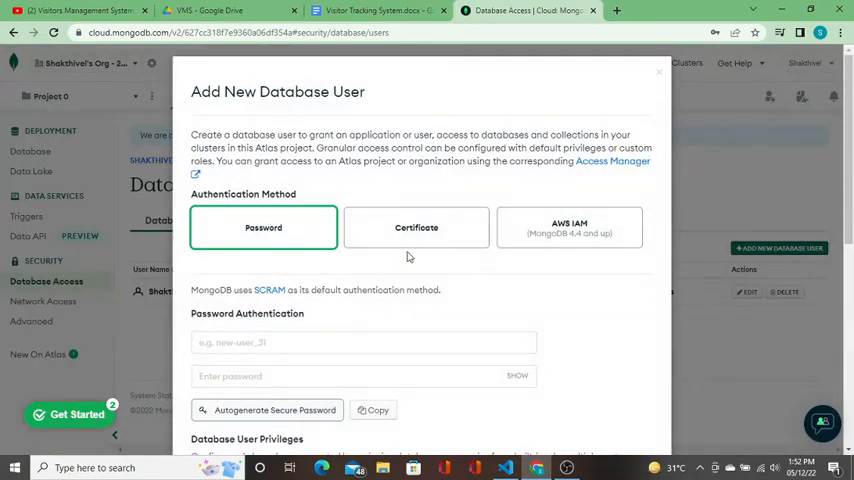
scroll(down, 3)
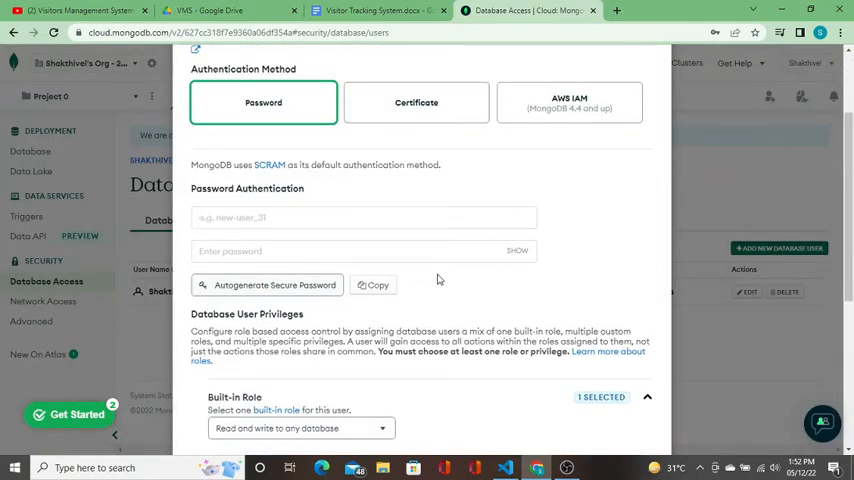
scroll(down, 3)
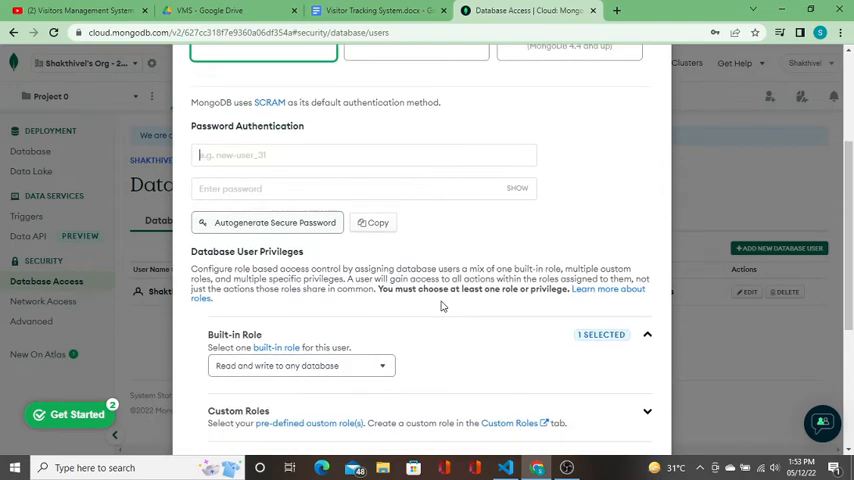
scroll(up, 3)
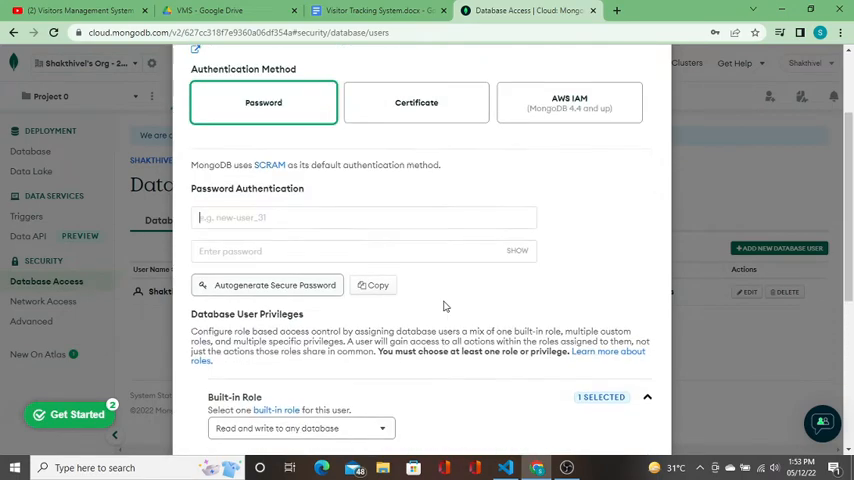
scroll(down, 3)
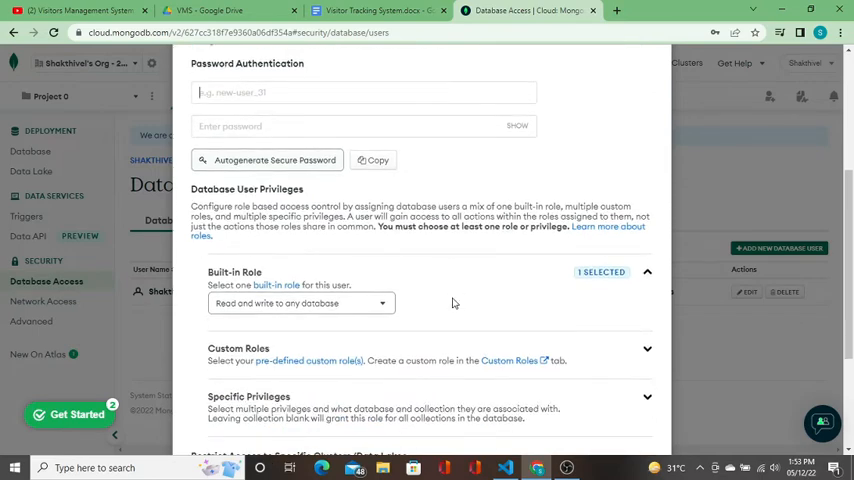
click(300, 240)
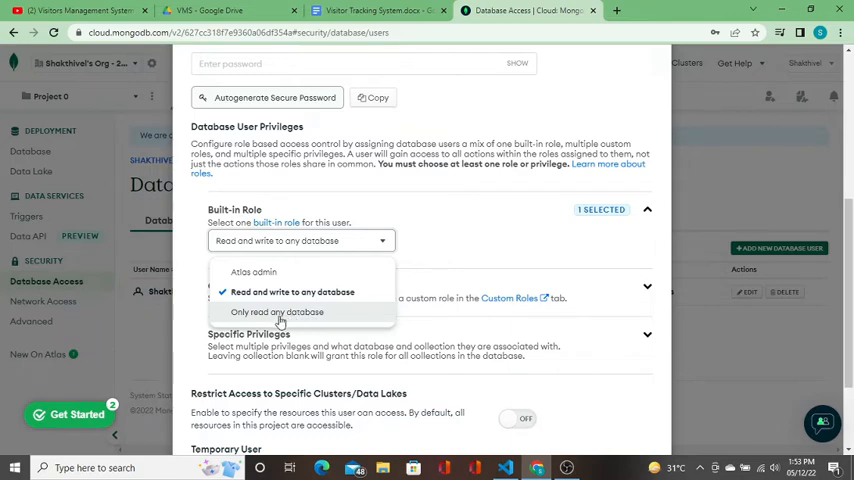
mouse_move(253, 272)
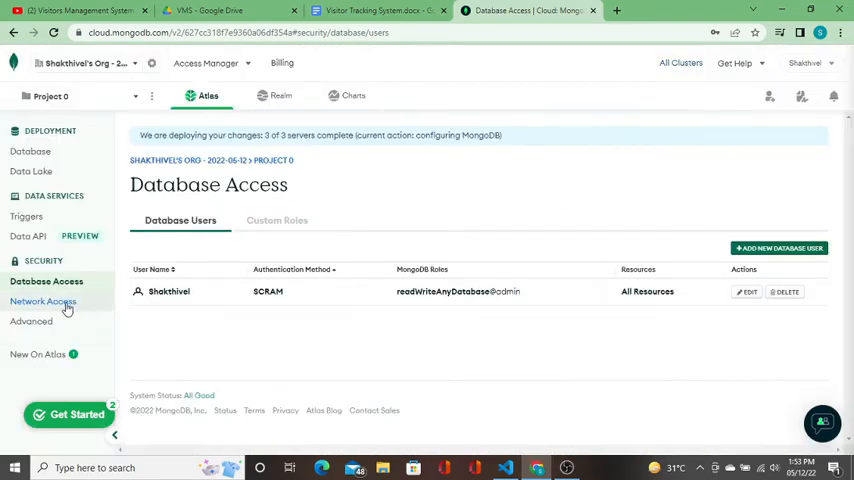
Go to the Network Access page to view the IP access list
click(43, 301)
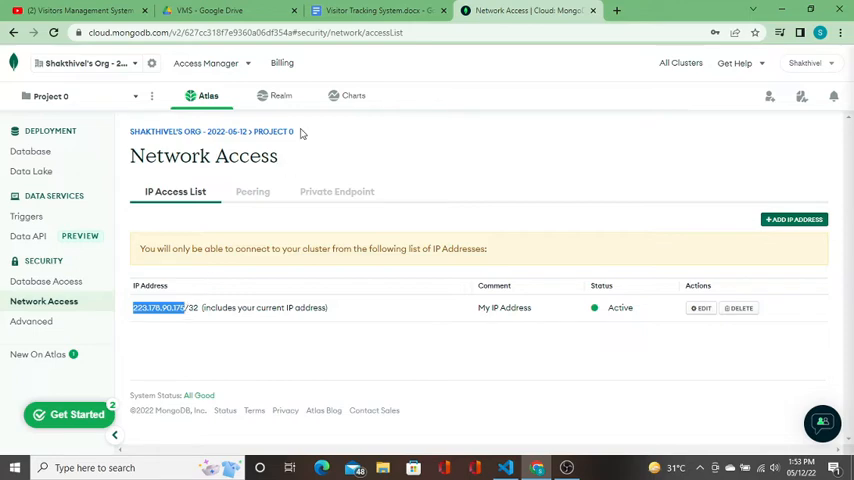
mouse_move(241, 324)
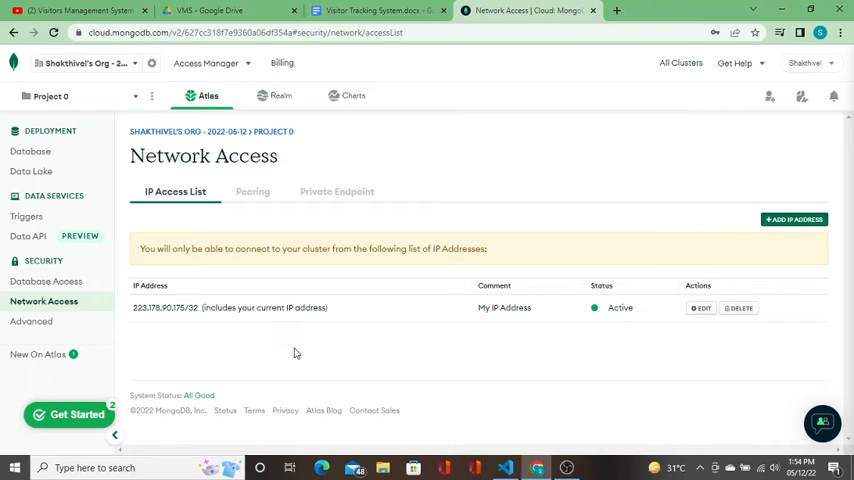
mouse_move(293, 352)
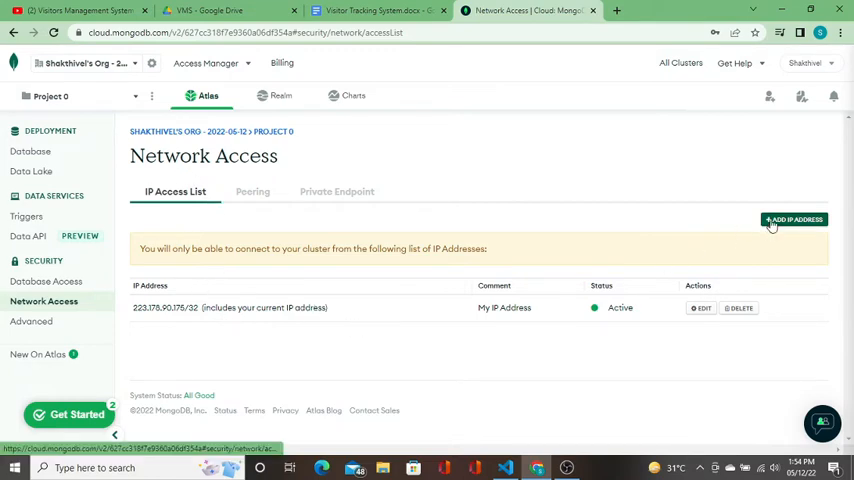
Add a 0.0.0.0/0 allow-from-anywhere IP entry, then return to Database Access
click(795, 220)
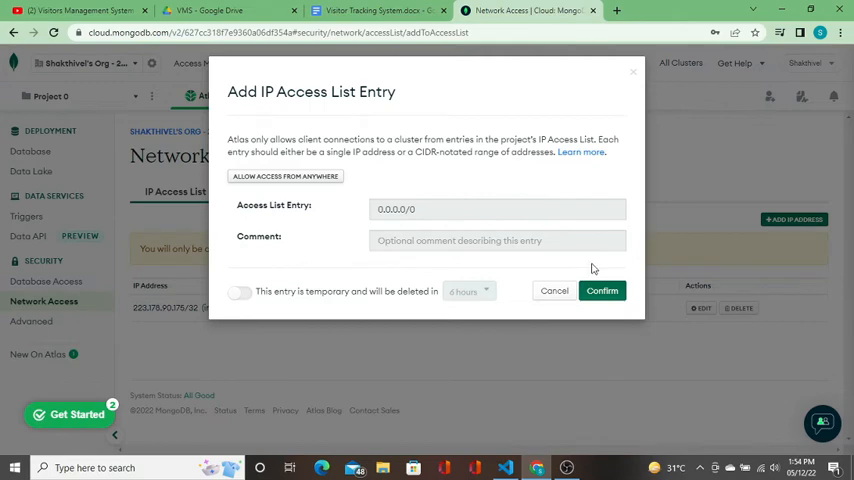
click(602, 291)
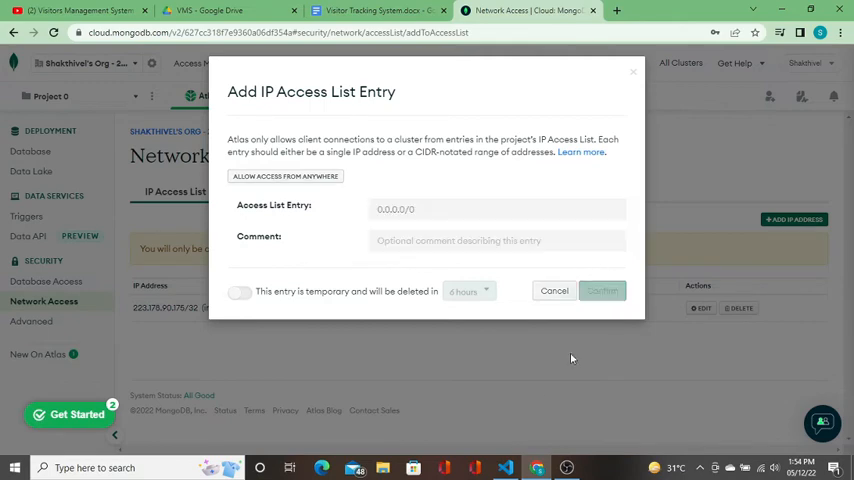
click(601, 290)
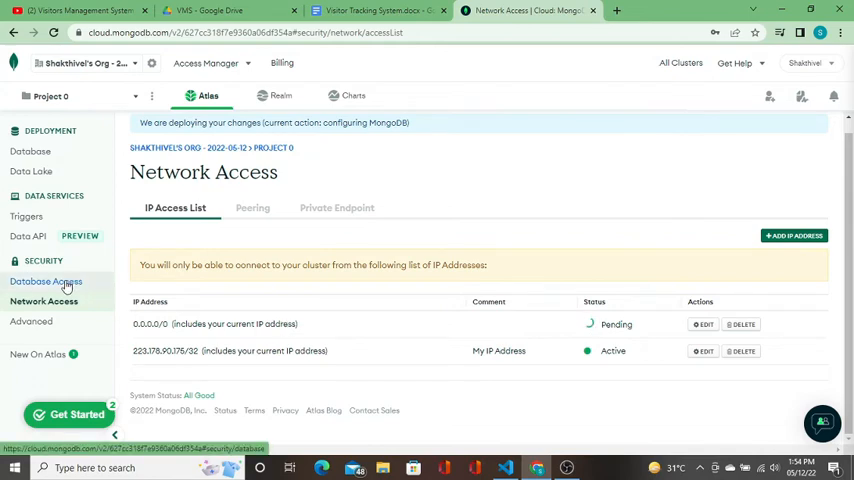
click(46, 281)
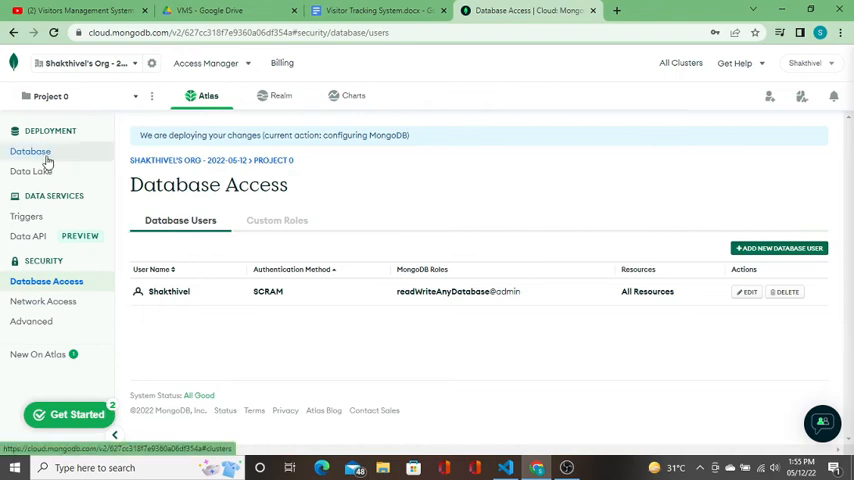
Browse Cluster0's collections from the Database page and scroll through the empty Collections tab
click(30, 151)
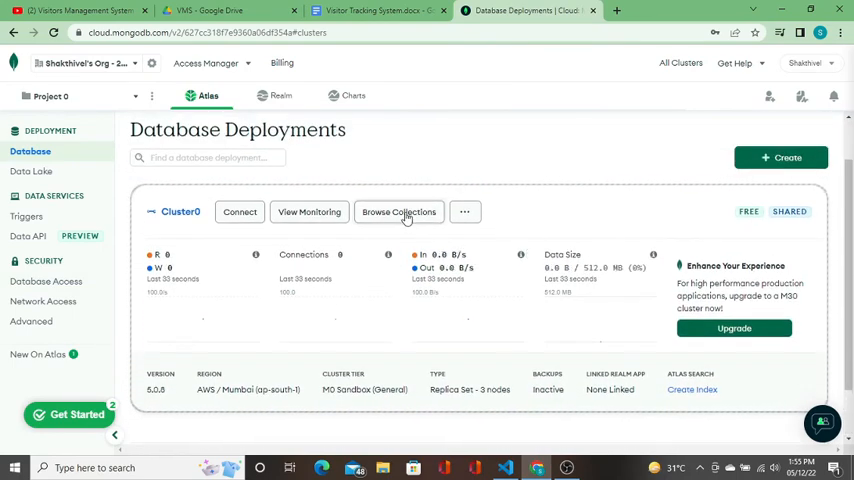
click(398, 211)
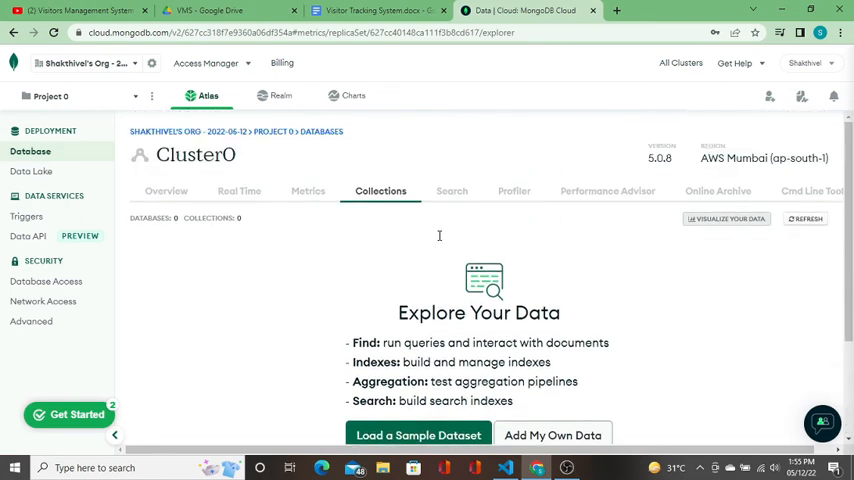
mouse_move(434, 240)
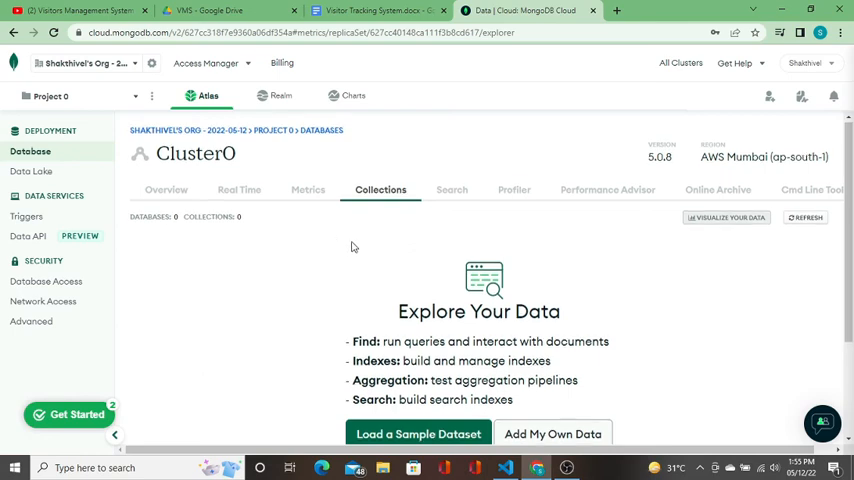
scroll(down, 3)
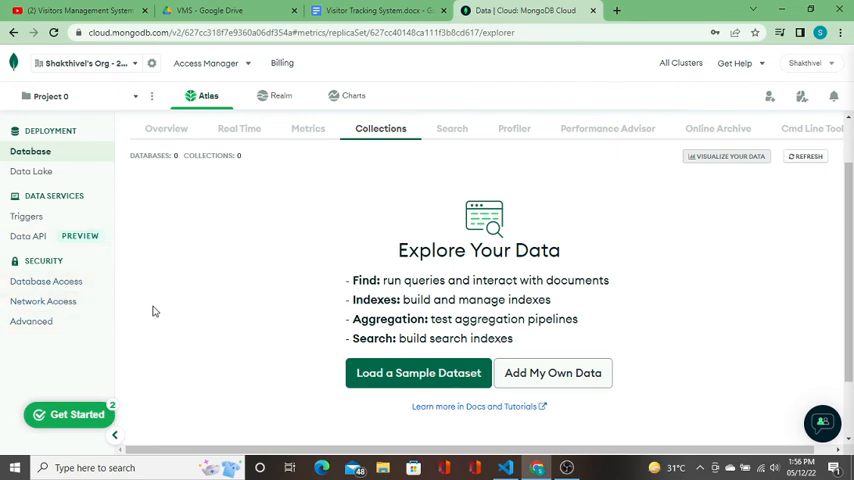
mouse_move(222, 287)
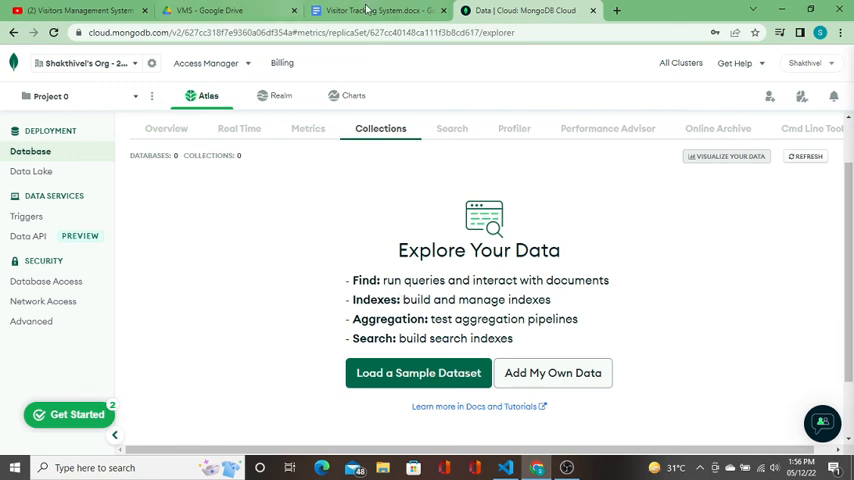
click(375, 11)
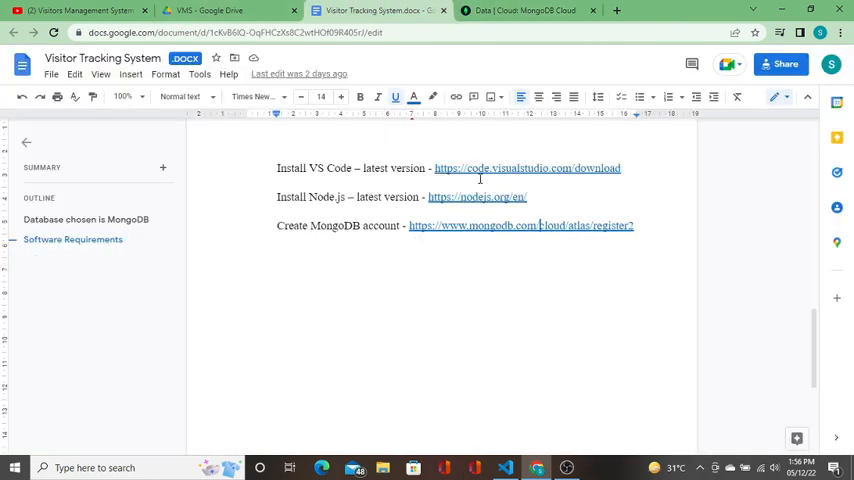
mouse_move(582, 233)
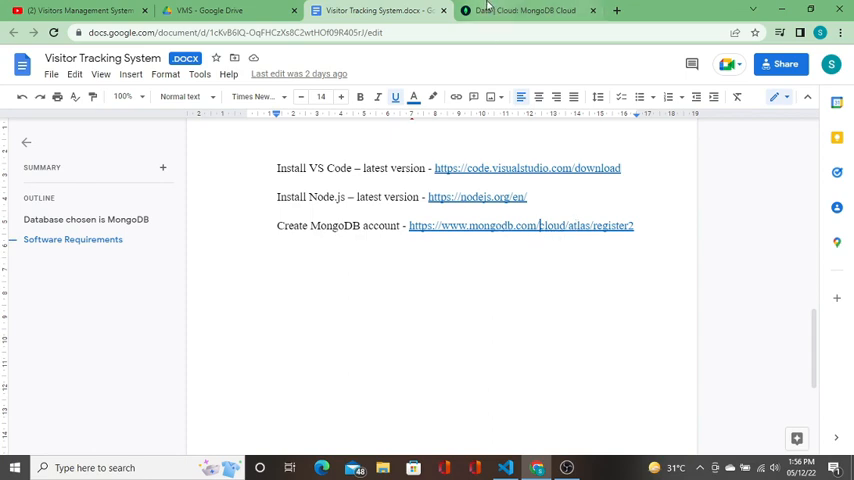
click(520, 11)
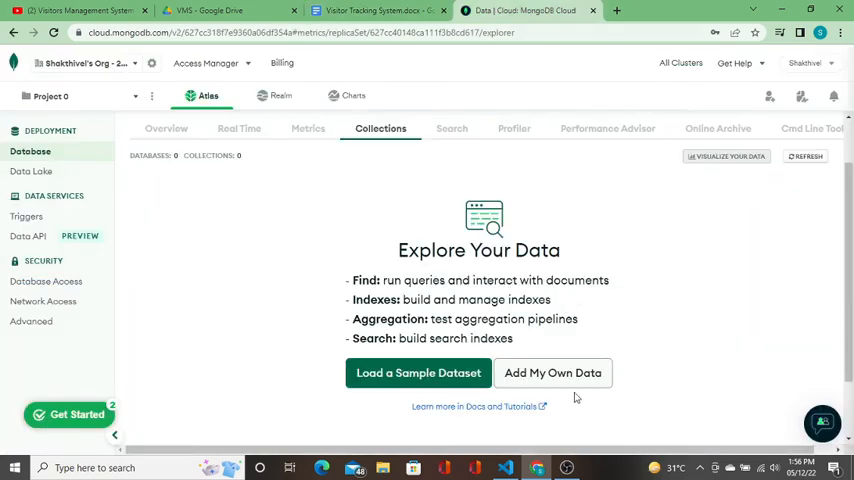